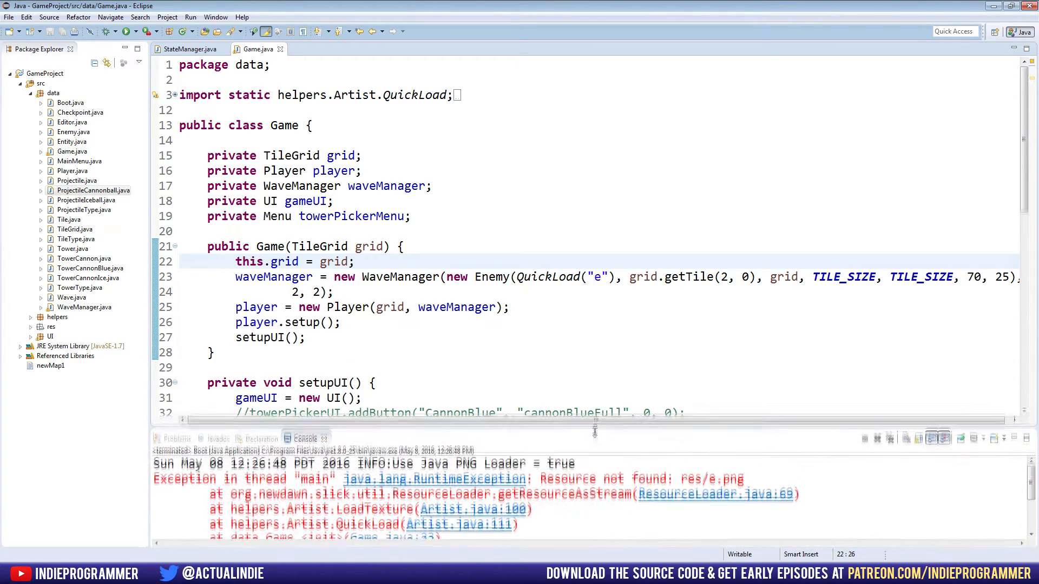
Fix the enemy texture in Game.java's QuickLoad call and run the game.
click(600, 276)
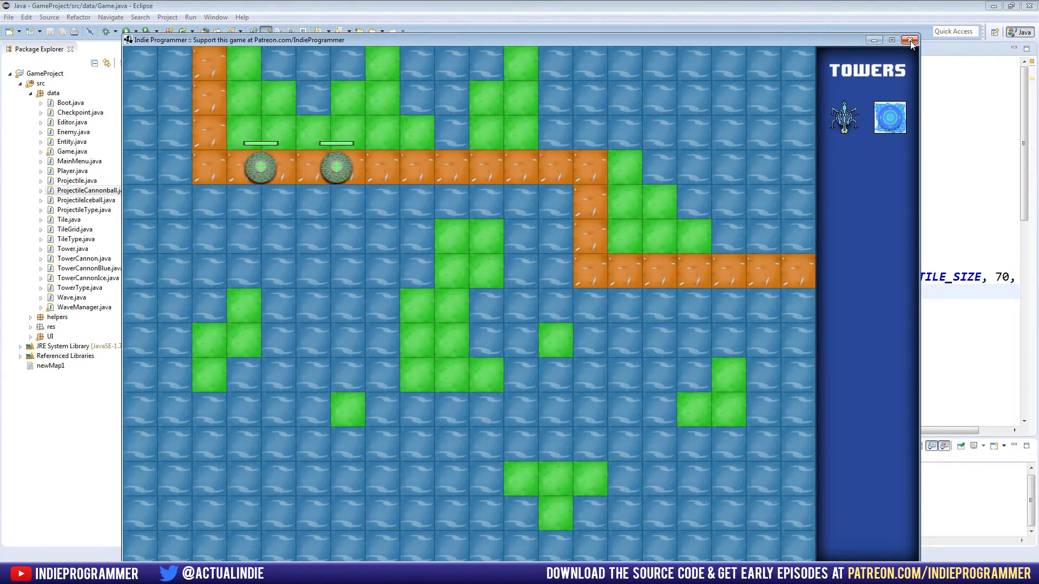
Close the game window so the enemy texture can be changed to UFO64.
click(910, 39)
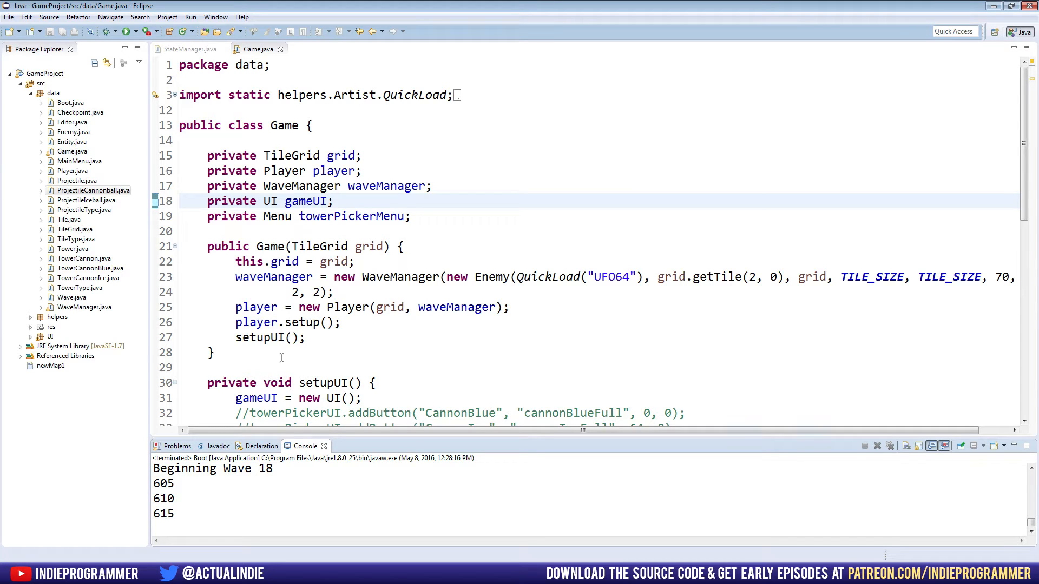
Relaunch the game to reach the Power Towers main menu.
click(185, 231)
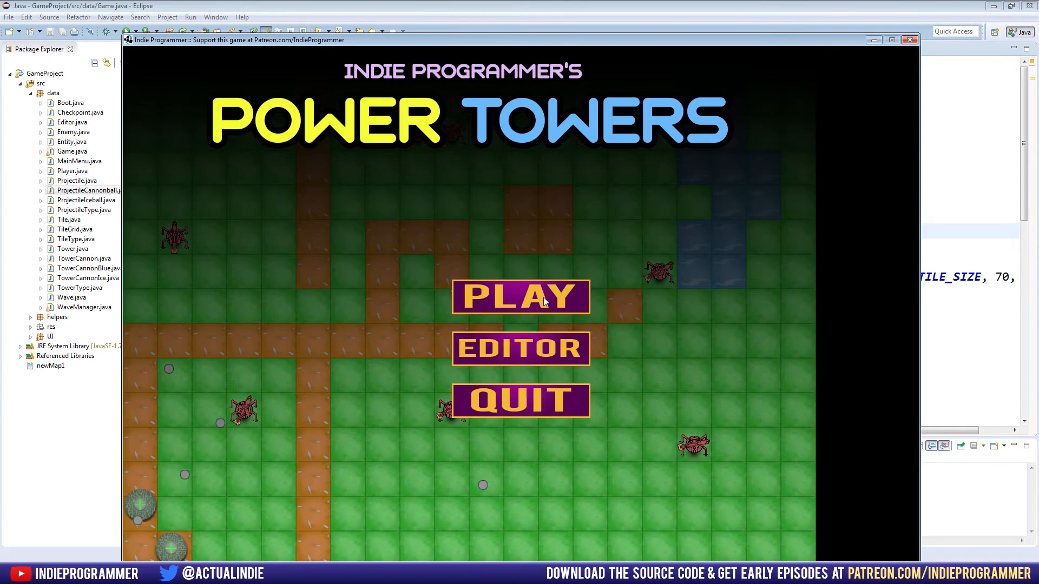
Start a match from Play, watch the UFO enemies, then close the game window.
click(520, 297)
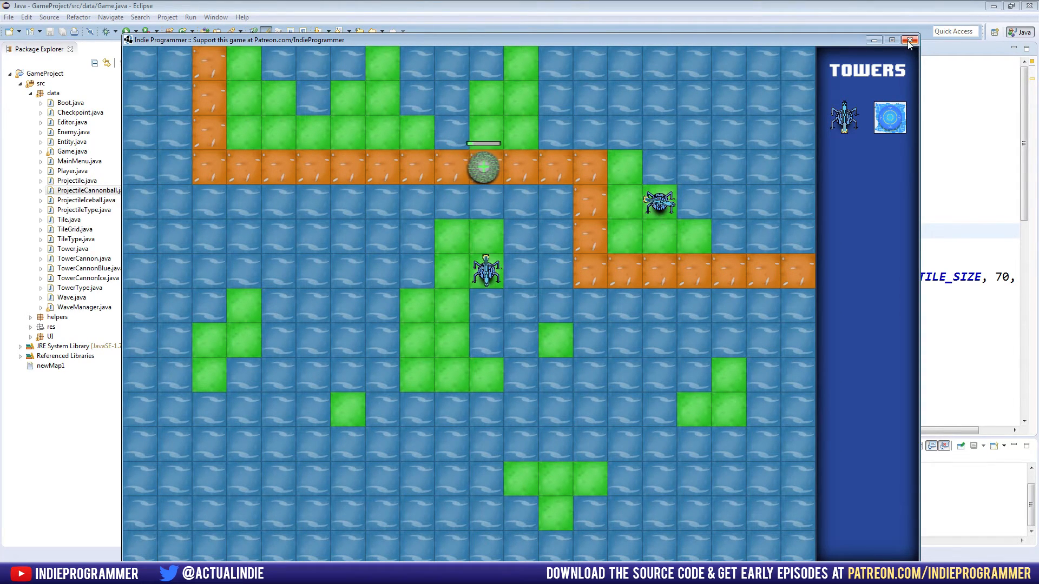
click(908, 40)
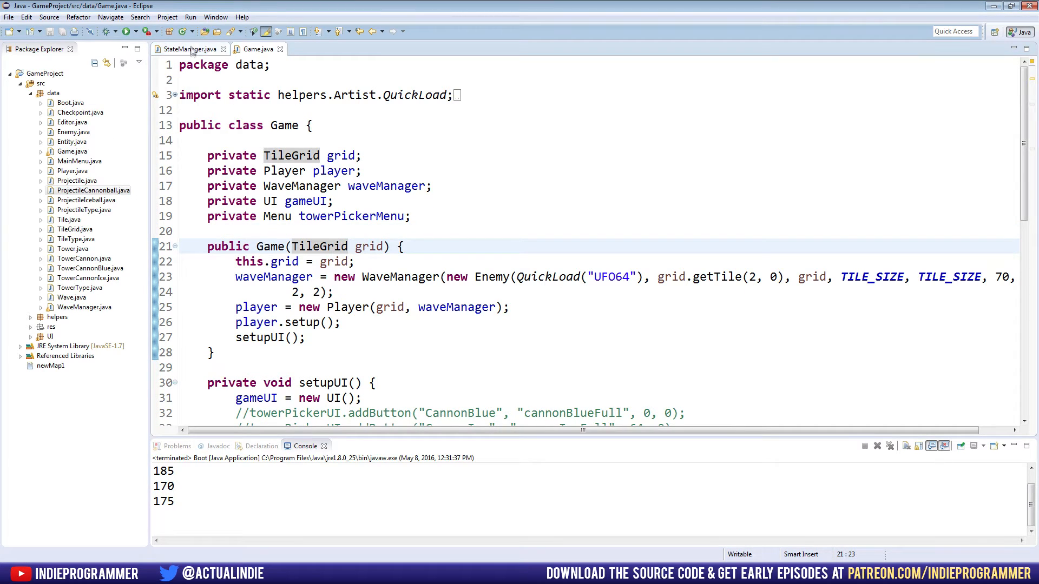
Review Game.java and WaveManager.java, then return to StateManager.java to add fields.
click(188, 48)
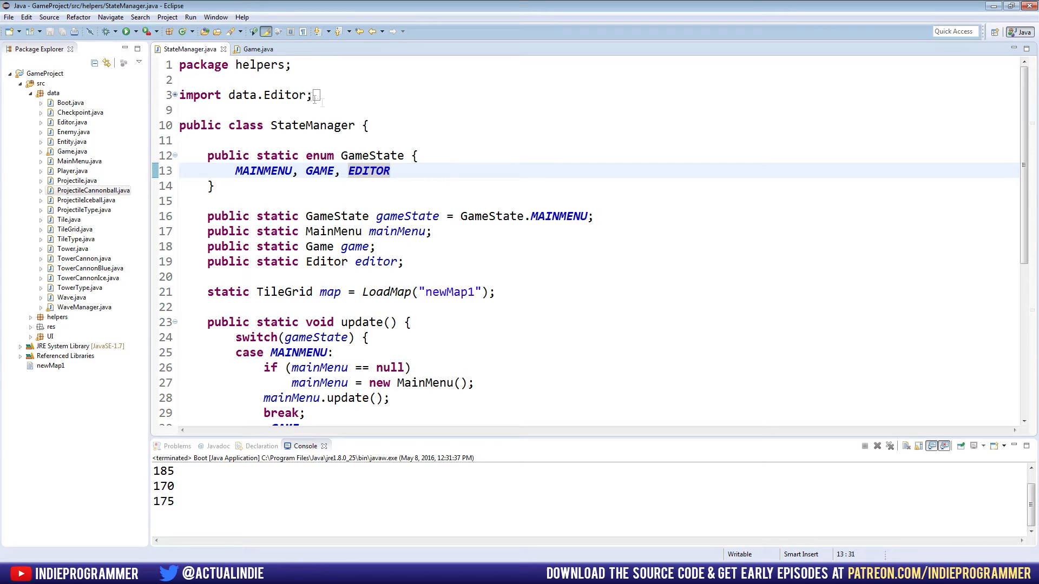
click(258, 48)
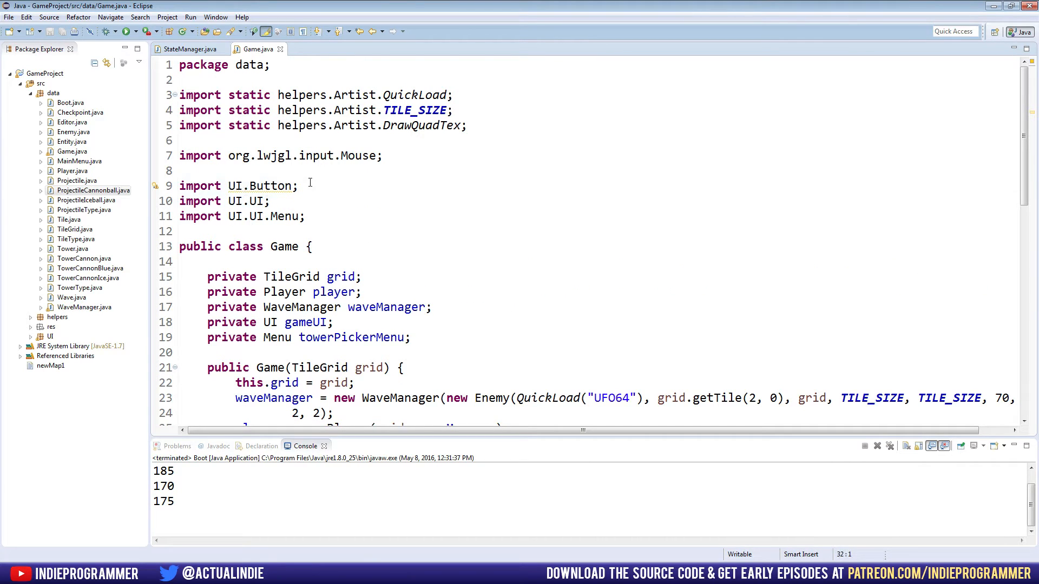
key(Delete)
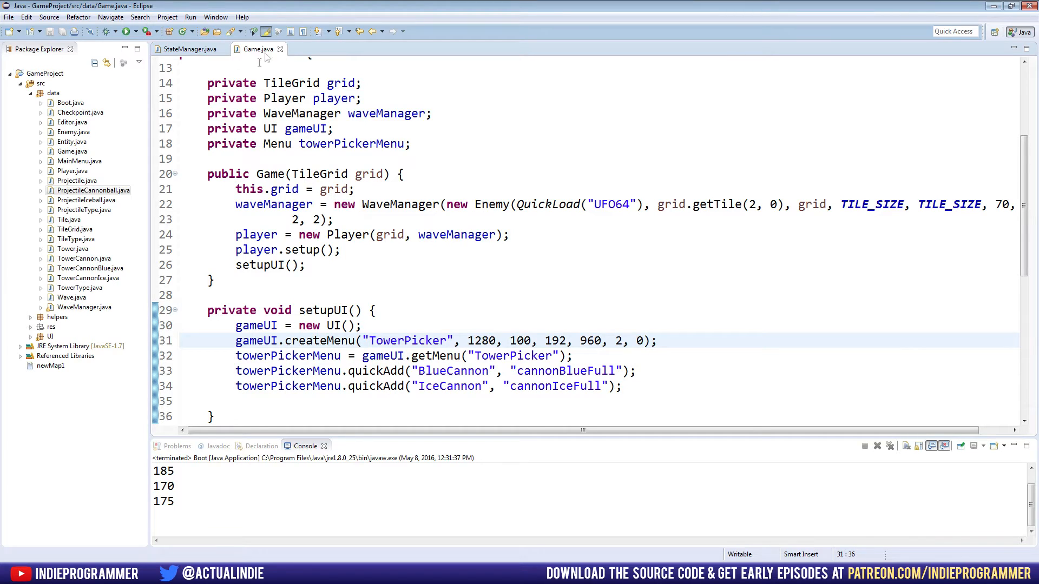
click(327, 49)
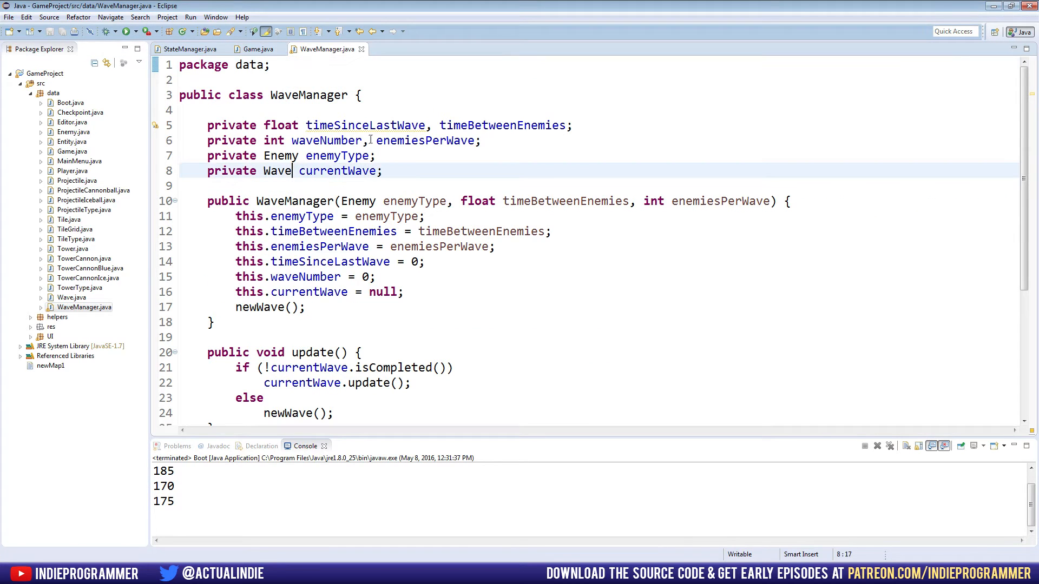
scroll(down, 3)
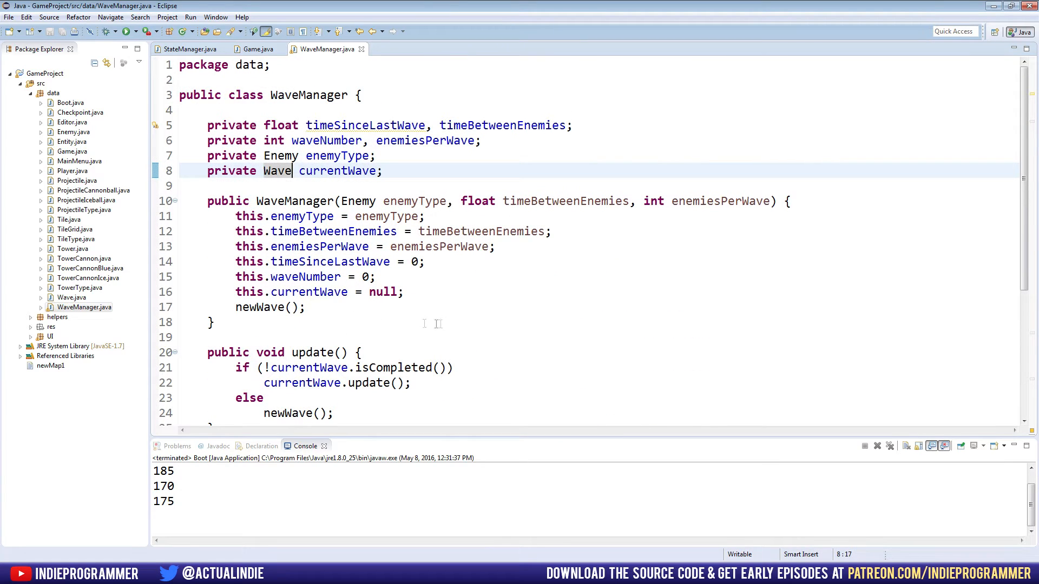
click(258, 49)
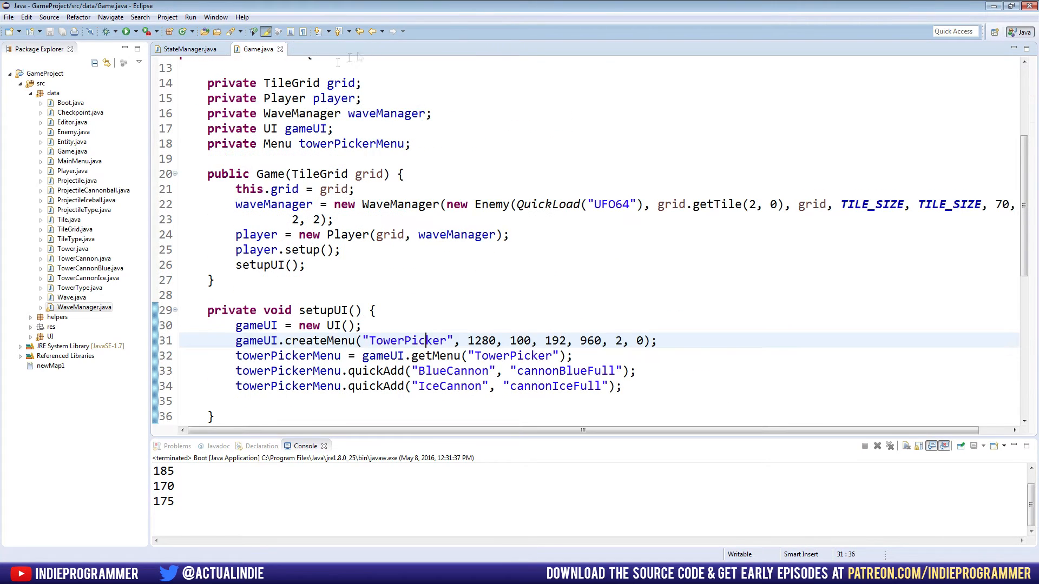
click(189, 48)
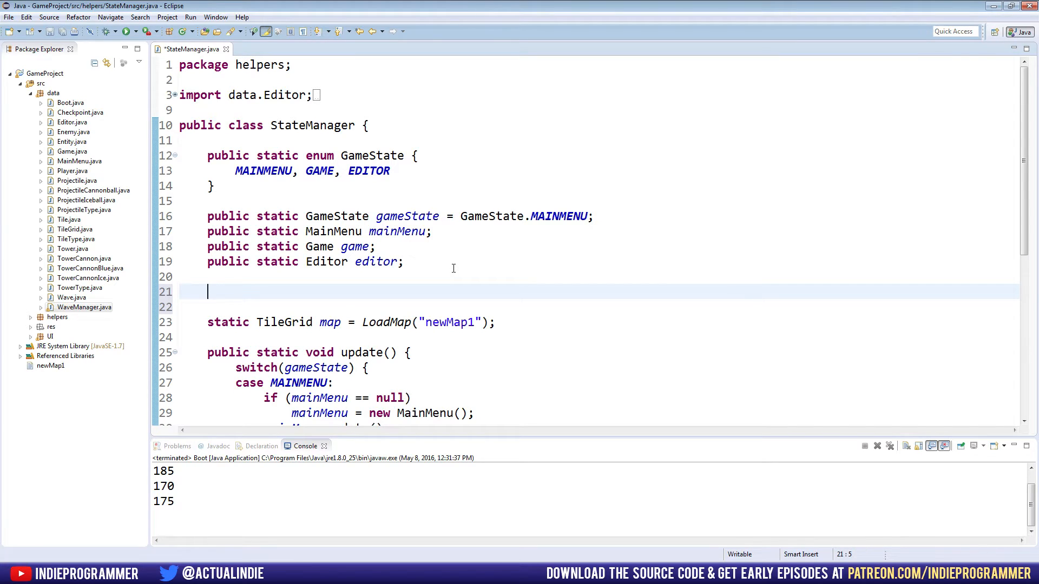
Declare public static long nextSecond = System.currentTimeMillis() + 1000 in StateManager.
text(p)
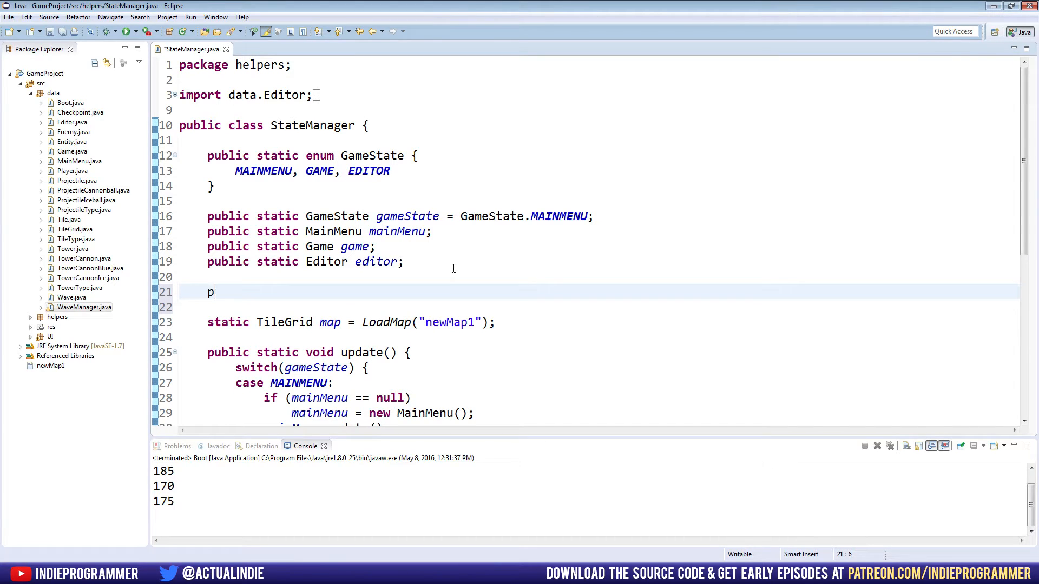
text(ublic stat)
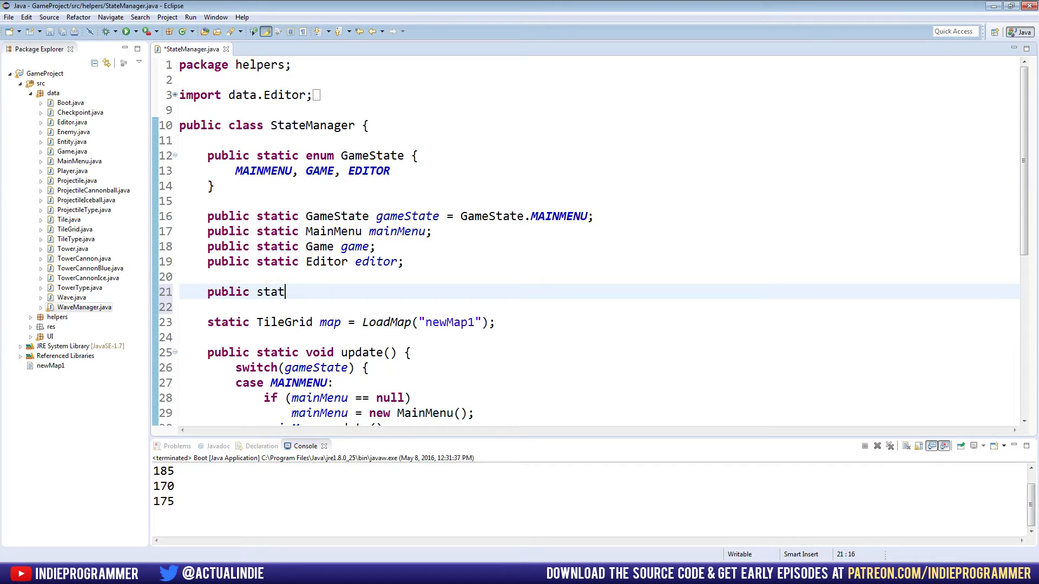
text(ic)
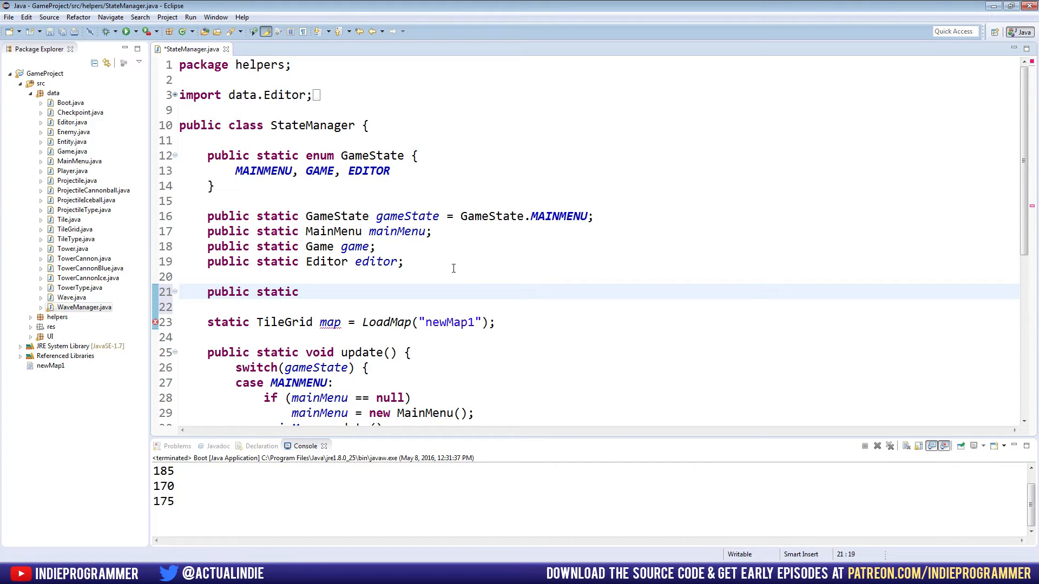
text(long)
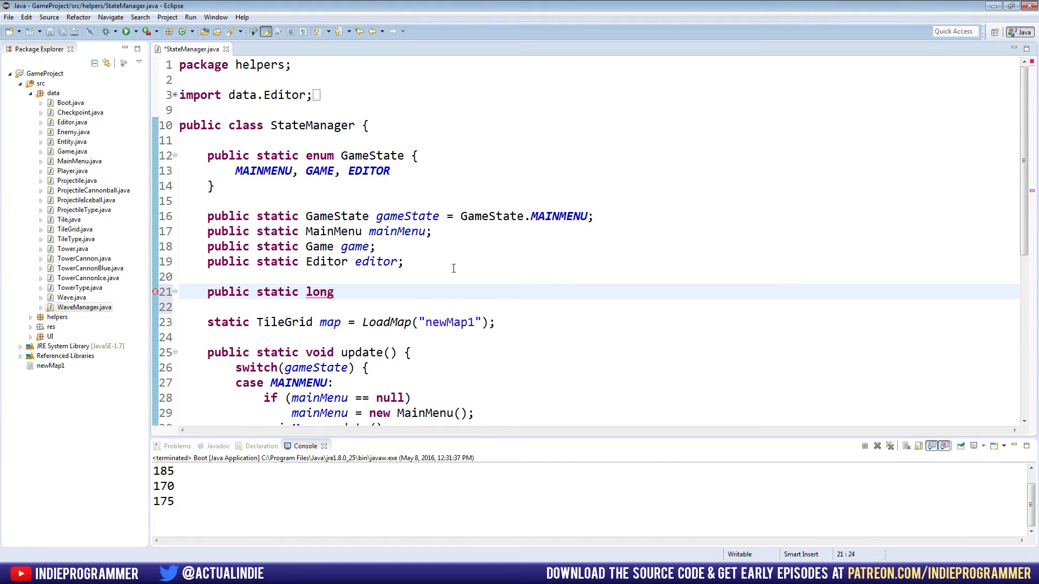
text(nextSe)
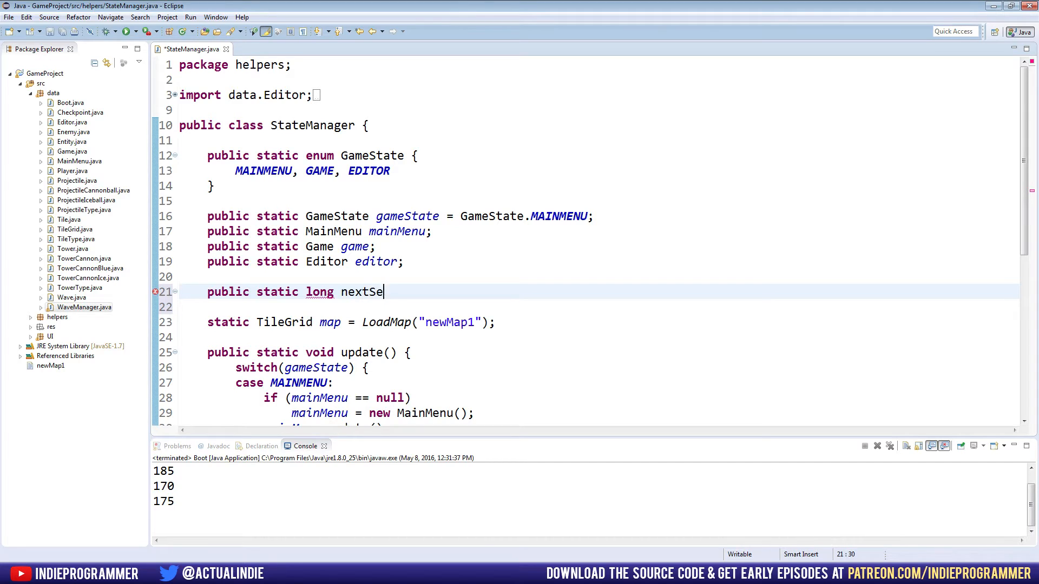
text(cond =)
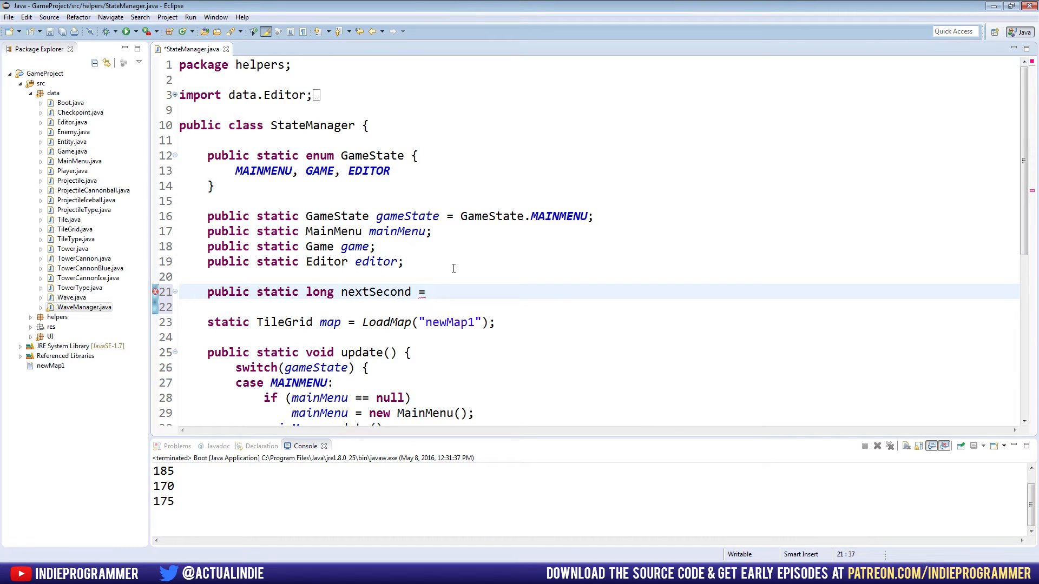
text(System.)
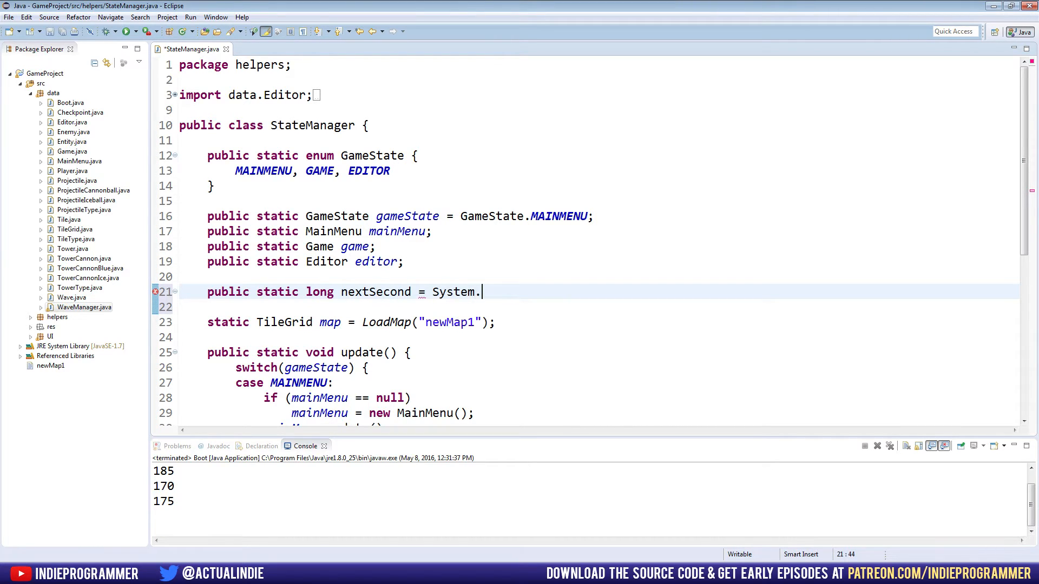
text(ge)
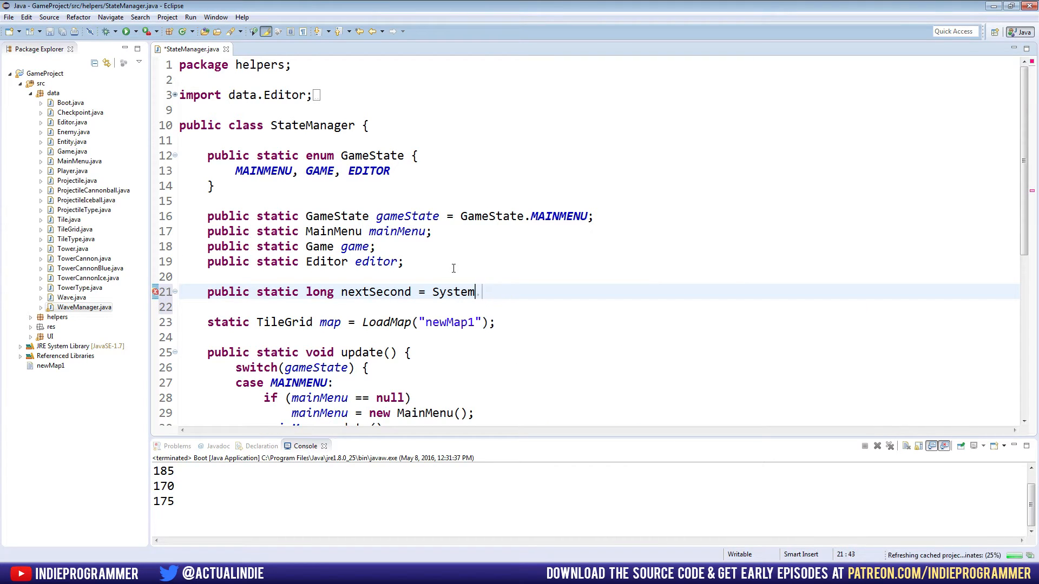
text(.currentTimeMillis())
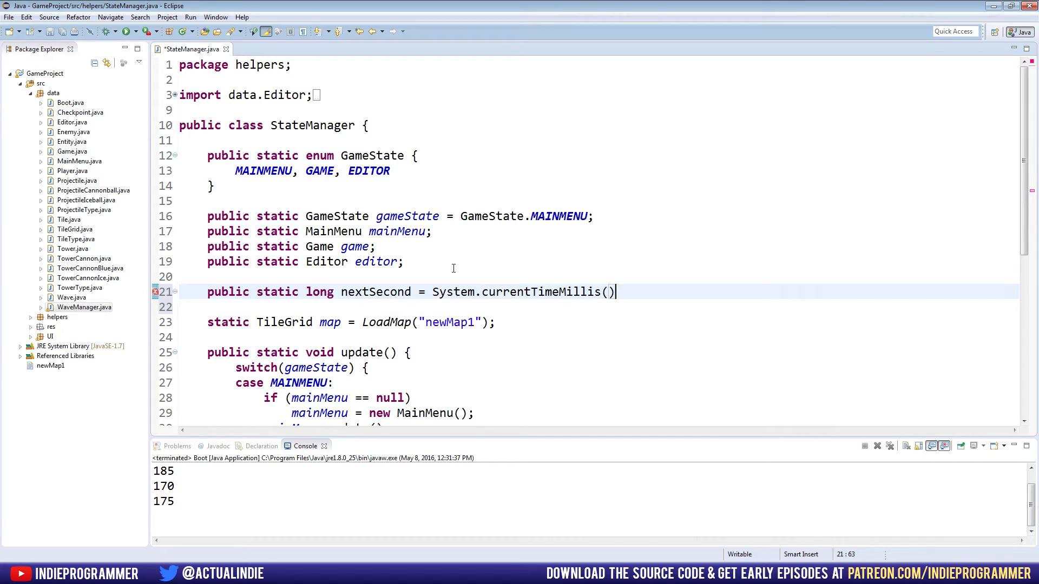
text(+ 1000)
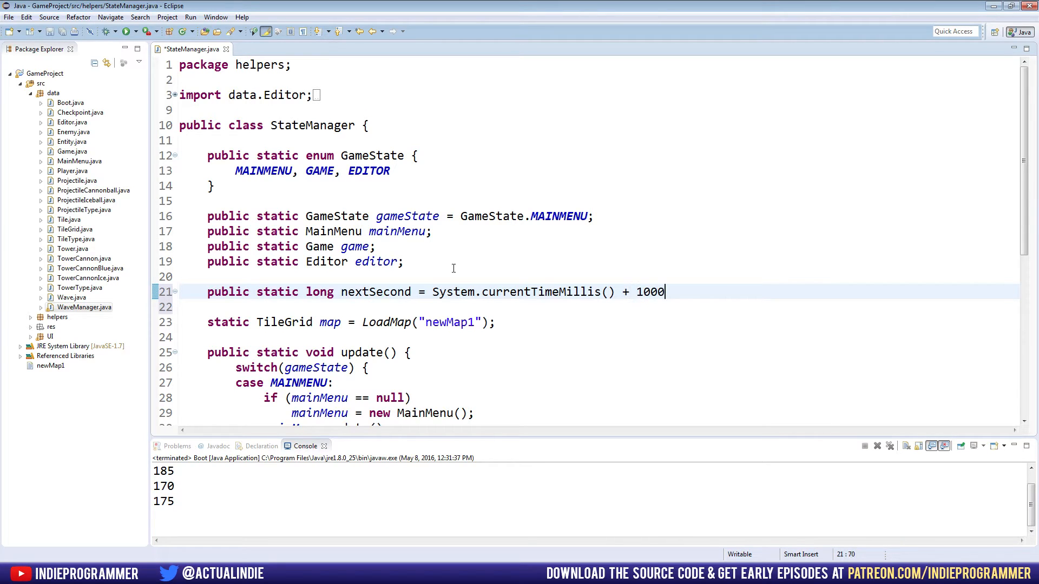
text(;)
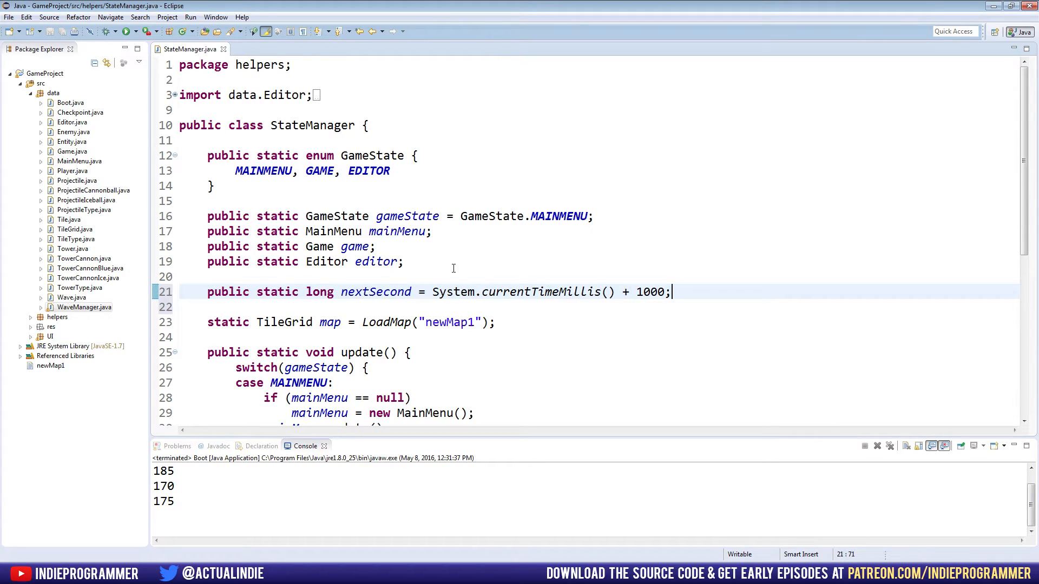
key(enter)
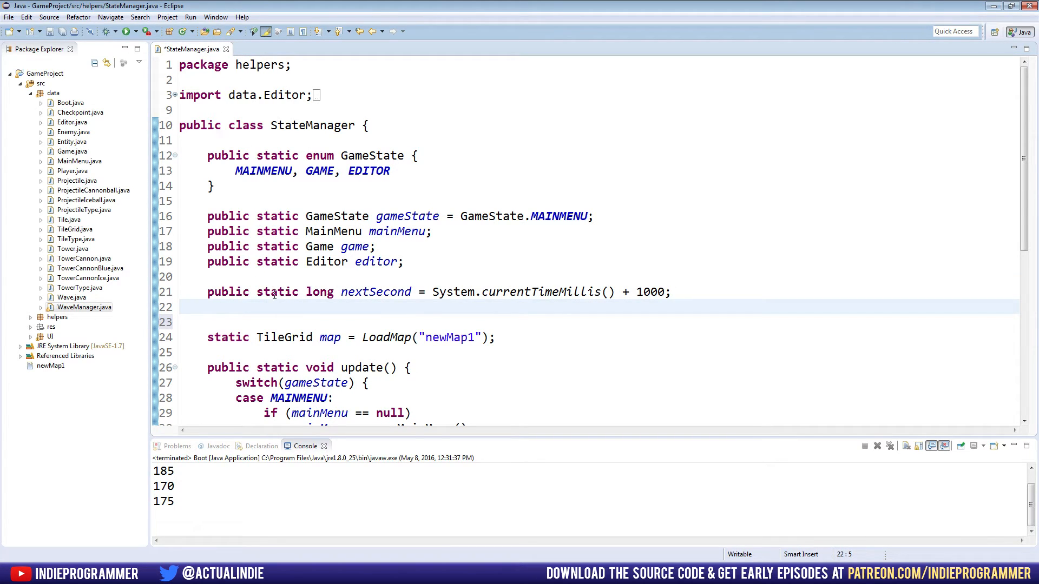
scroll(down, 3)
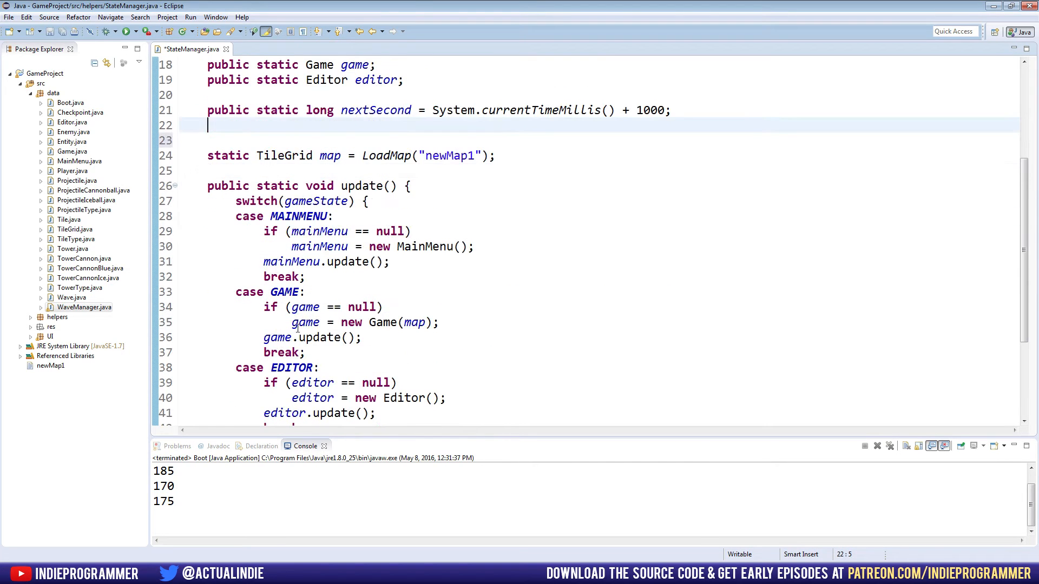
scroll(down, 3)
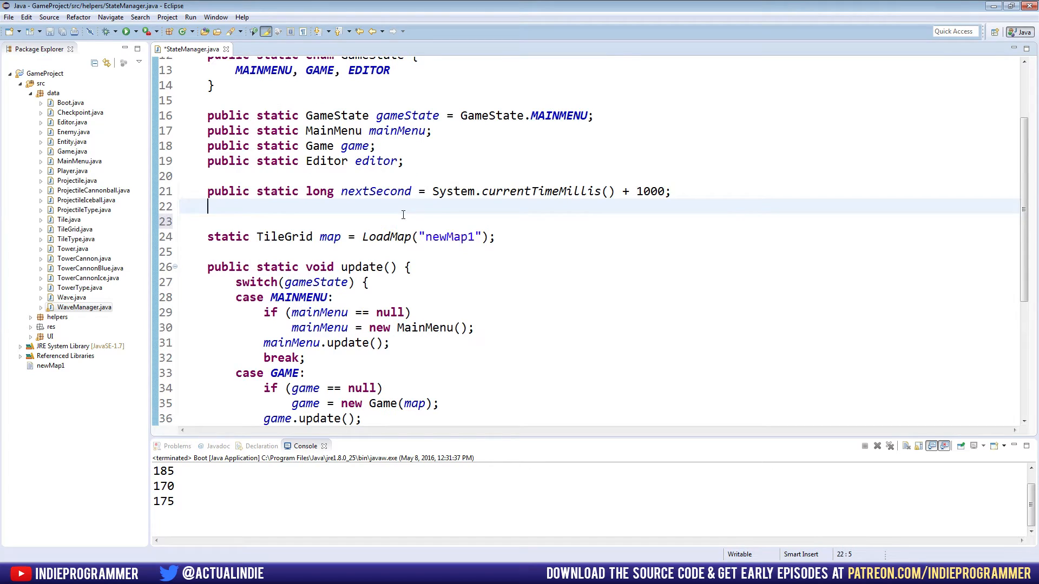
mouse_move(284, 237)
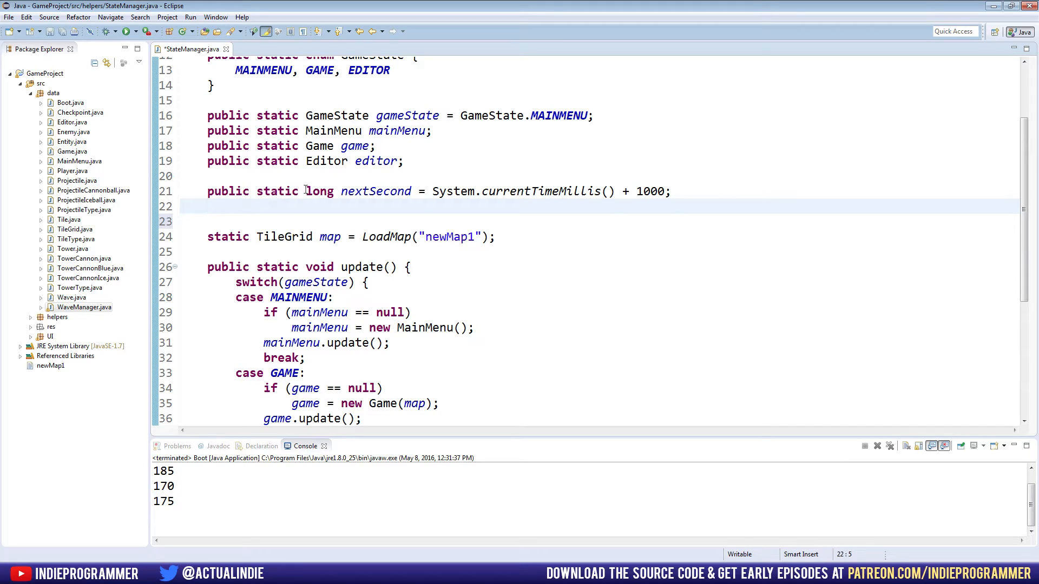
Highlight long and System.currentTimeMillis() to explain them, then add a blank line below nextSecond.
double_click(321, 190)
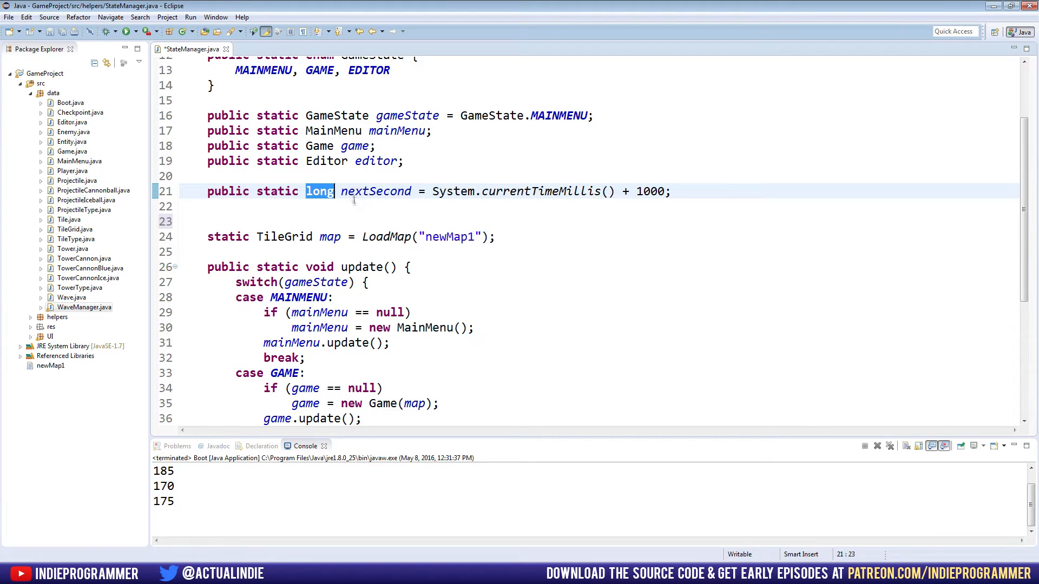
double_click(375, 191)
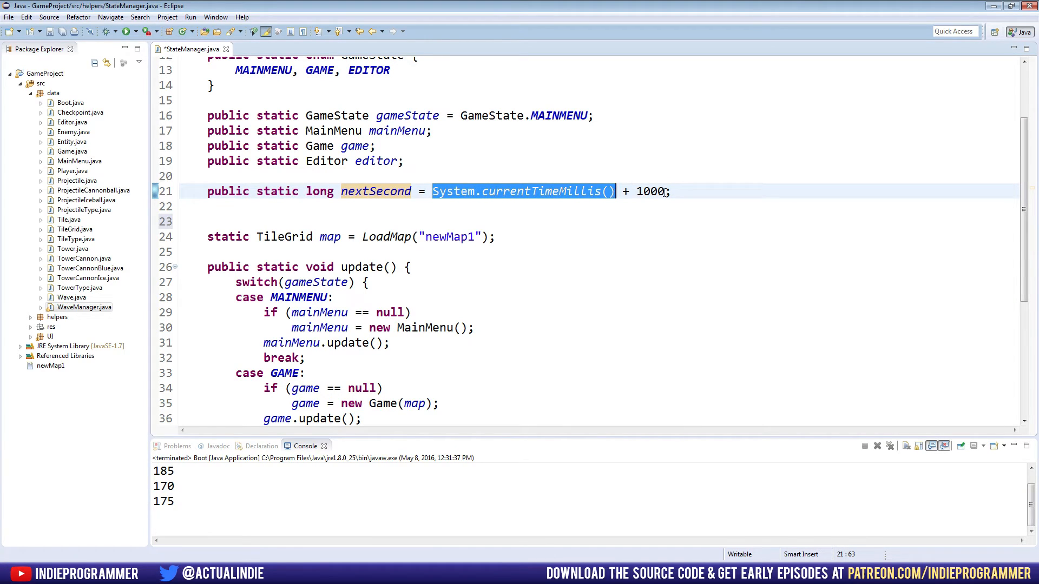
mouse_move(524, 191)
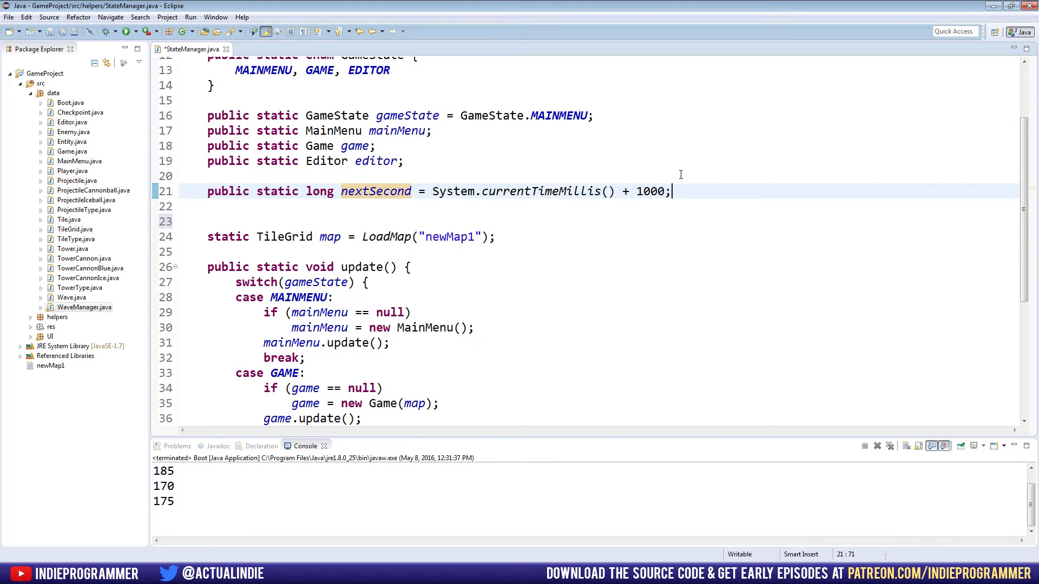
key(Enter)
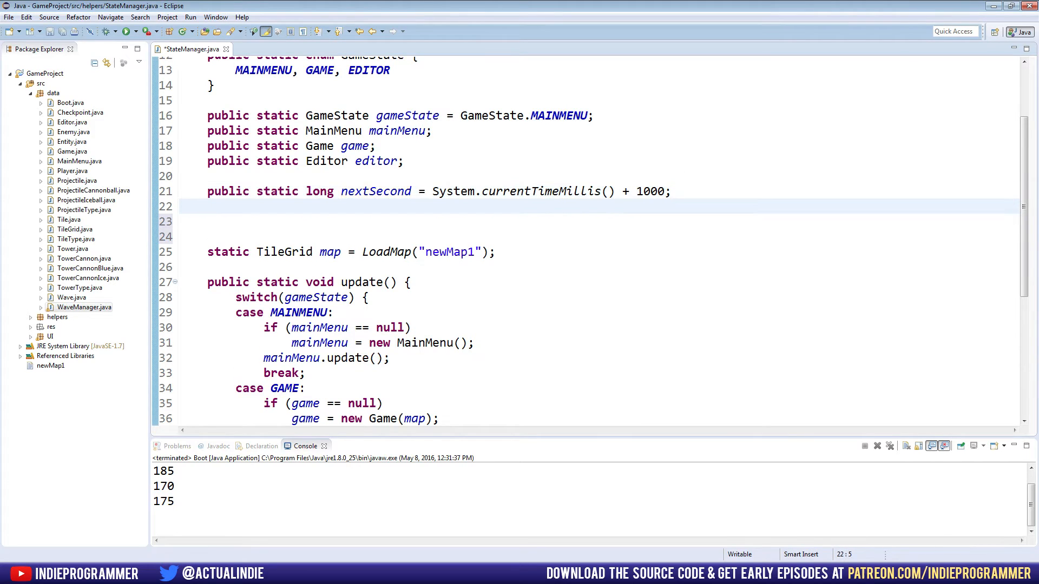
mouse_move(680, 173)
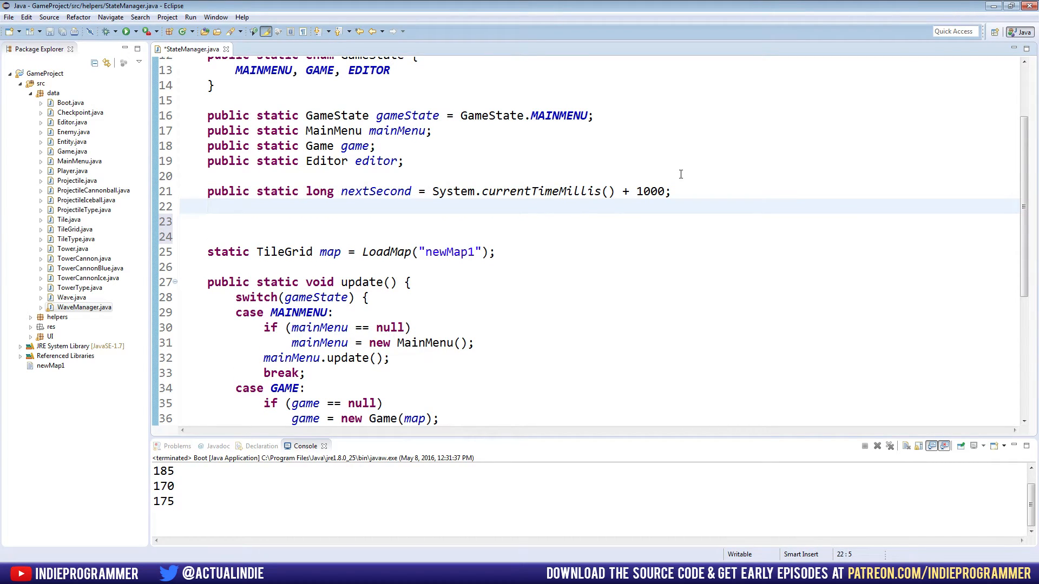
Declare public static int framesInLastSecond = 0 and framesInCurrentSecond = 0.
text(public static int)
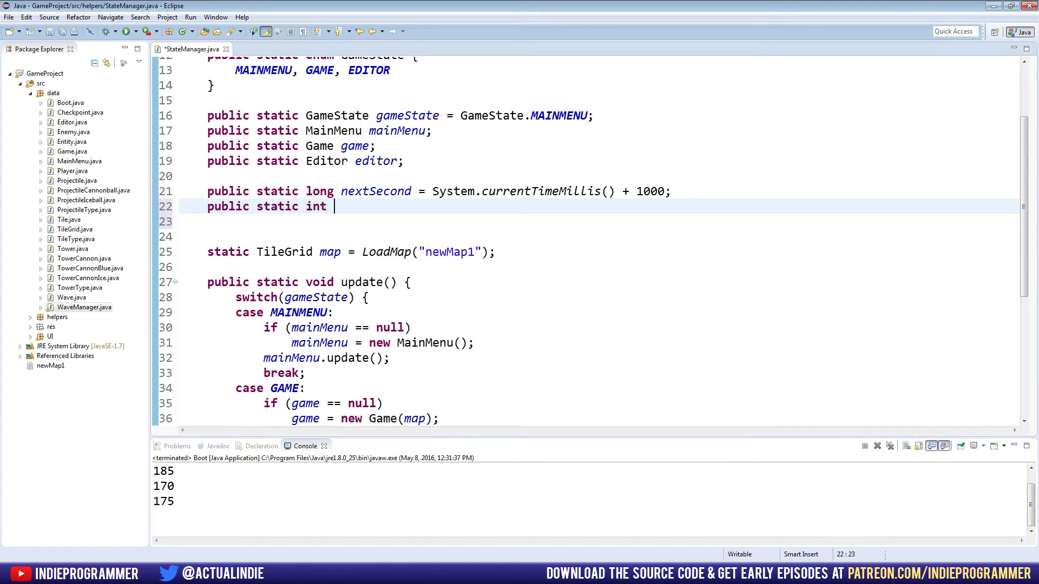
text(framesi)
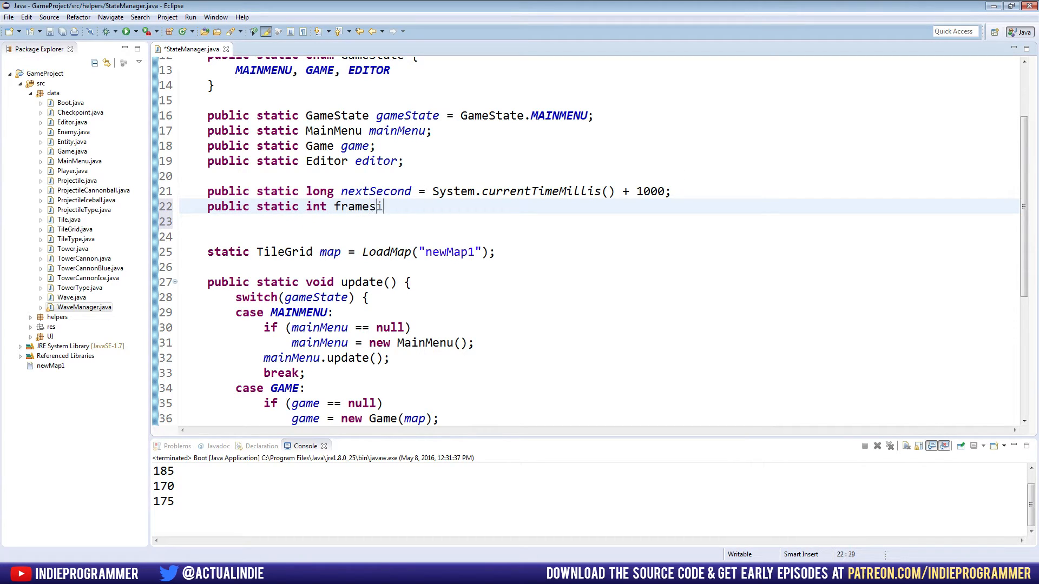
text(InLastSe)
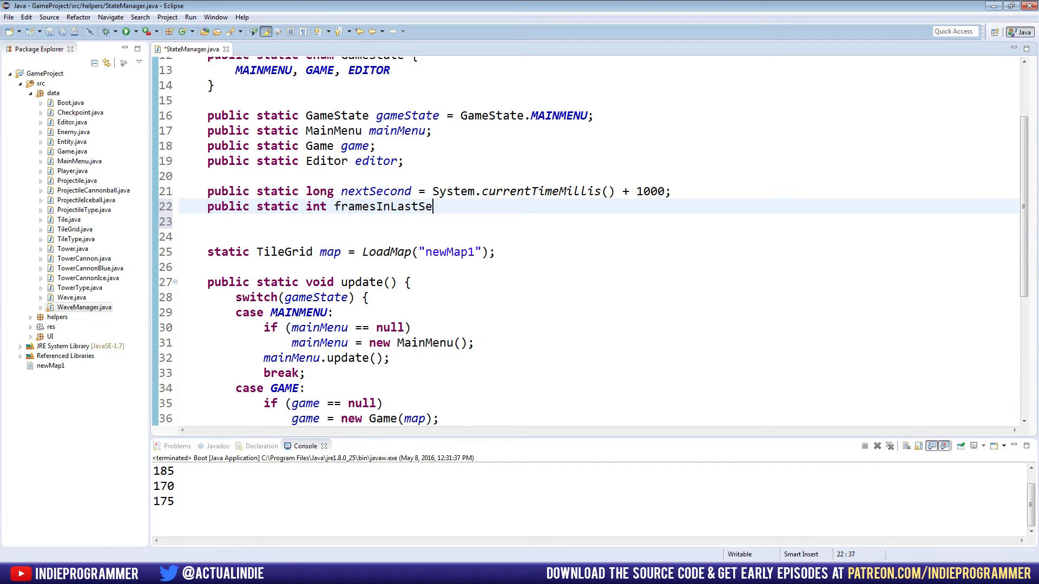
text(cond = 0;)
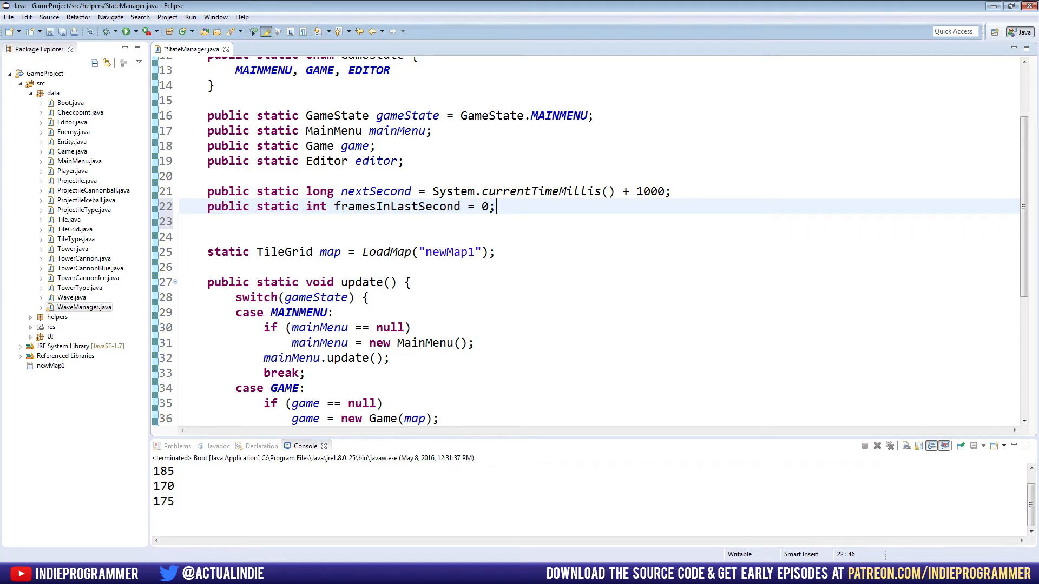
text(public s)
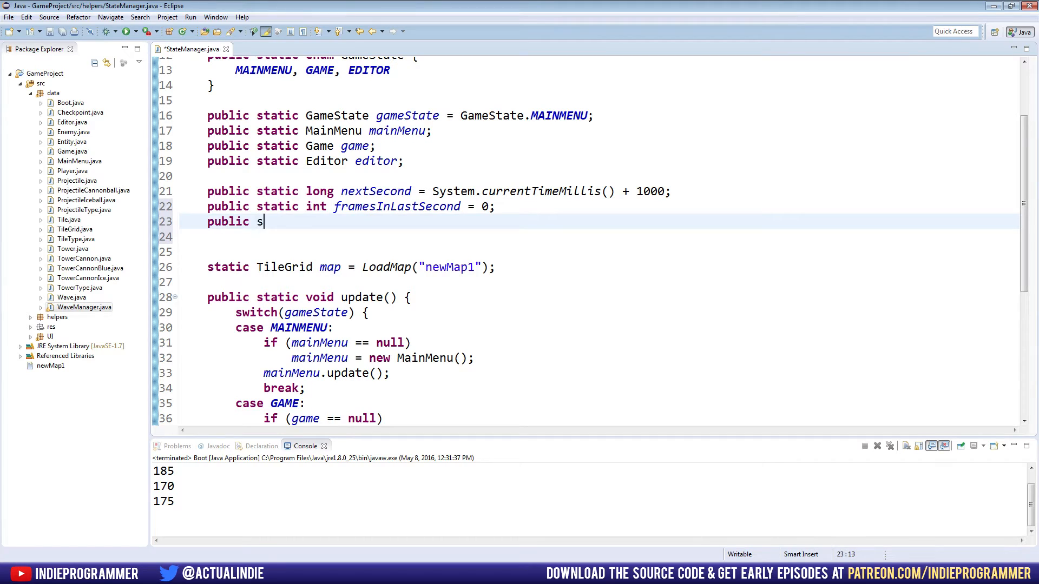
text(tatic)
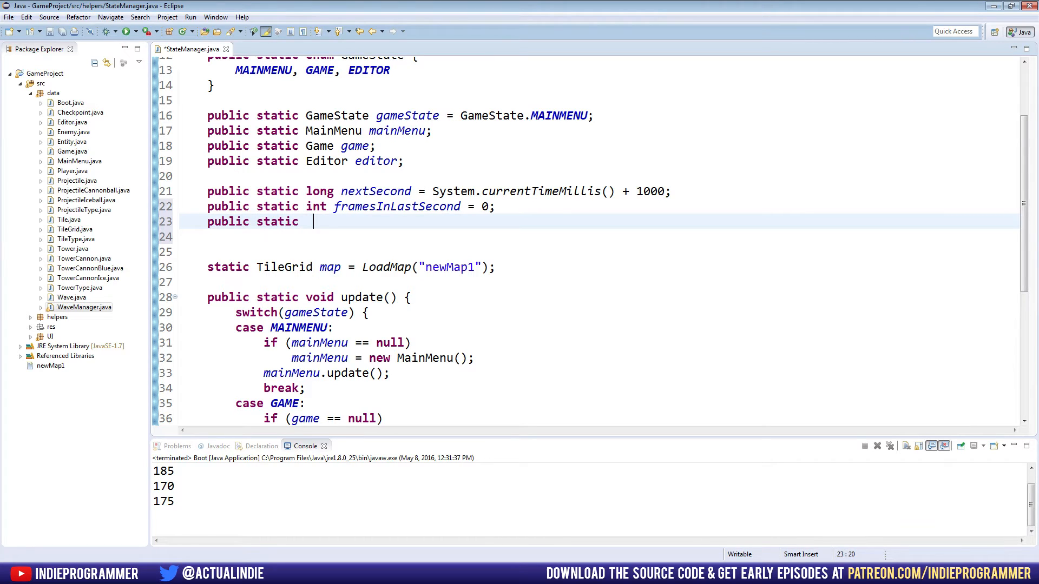
text(int frames)
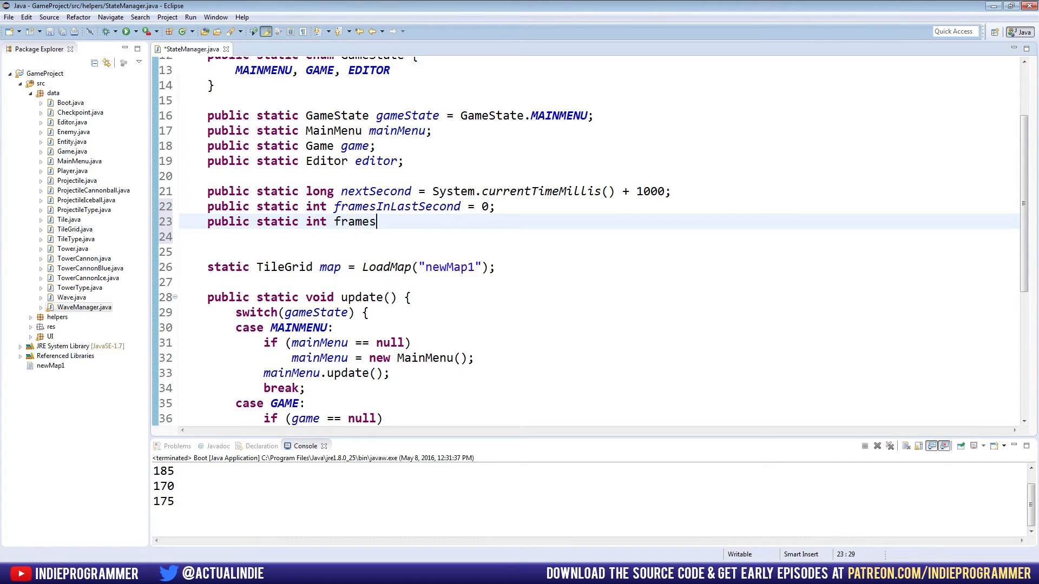
text(InCurrentS)
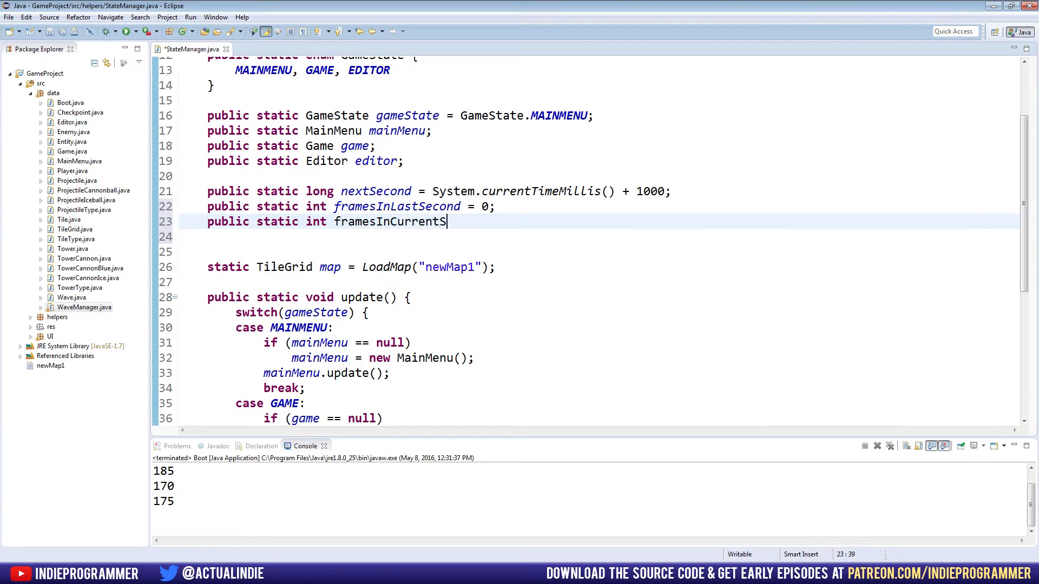
text(econd = 0;)
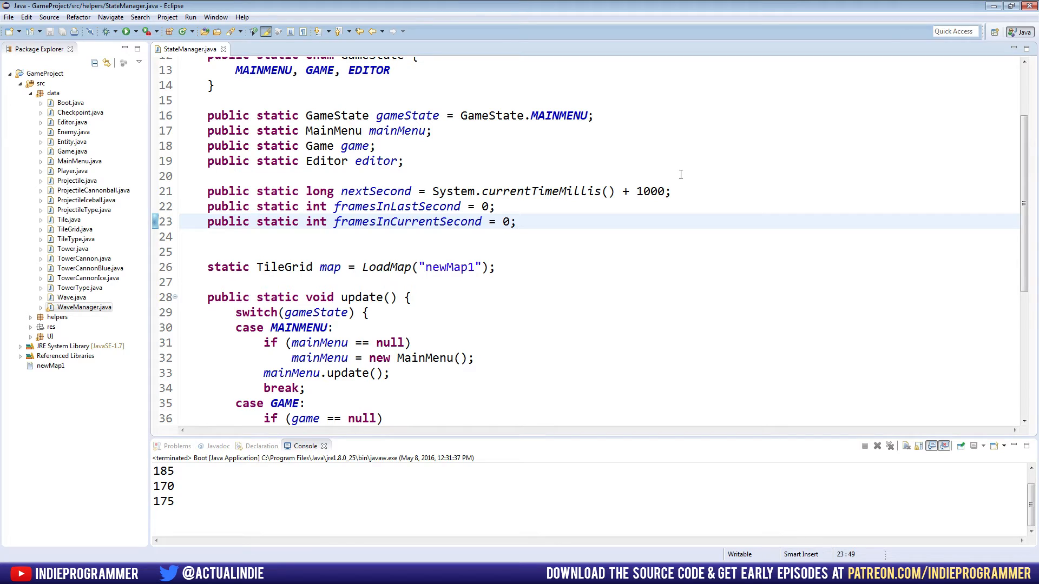
scroll(down, 3)
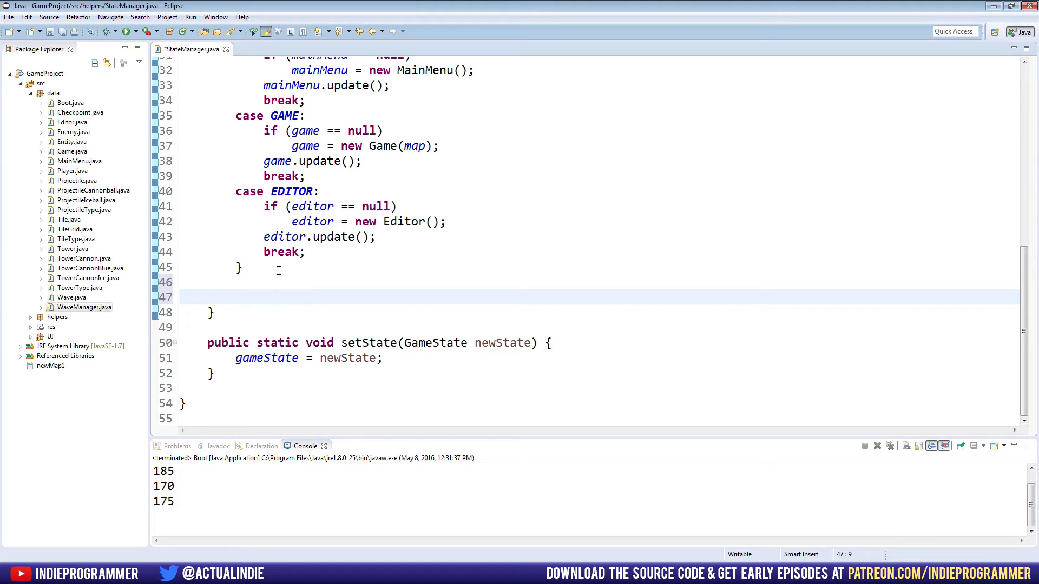
In update(), store long currentTime = System.currentTimeMillis() and begin if (currentTime > nextSecond).
text(long)
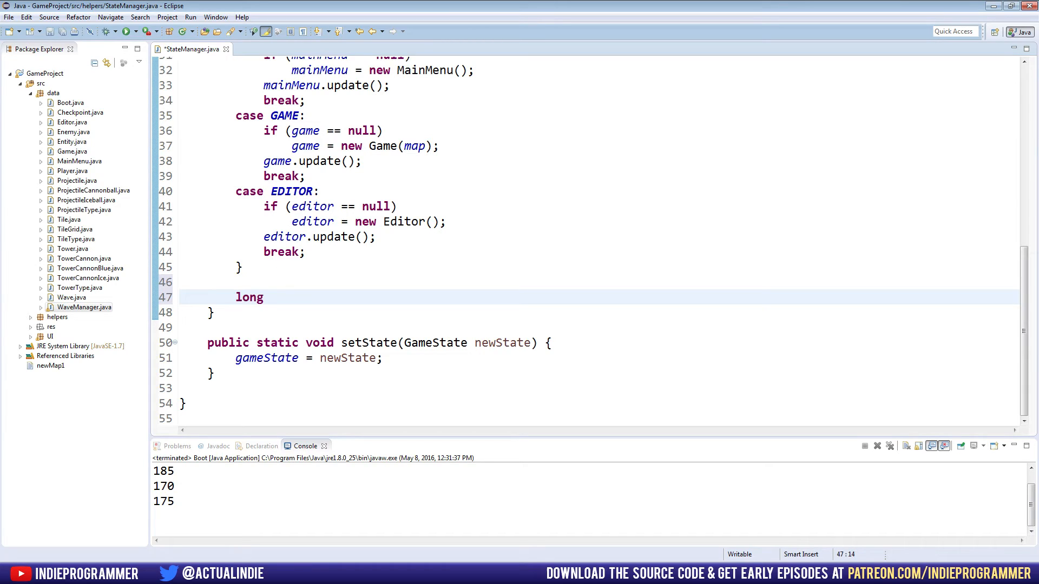
text(currentT)
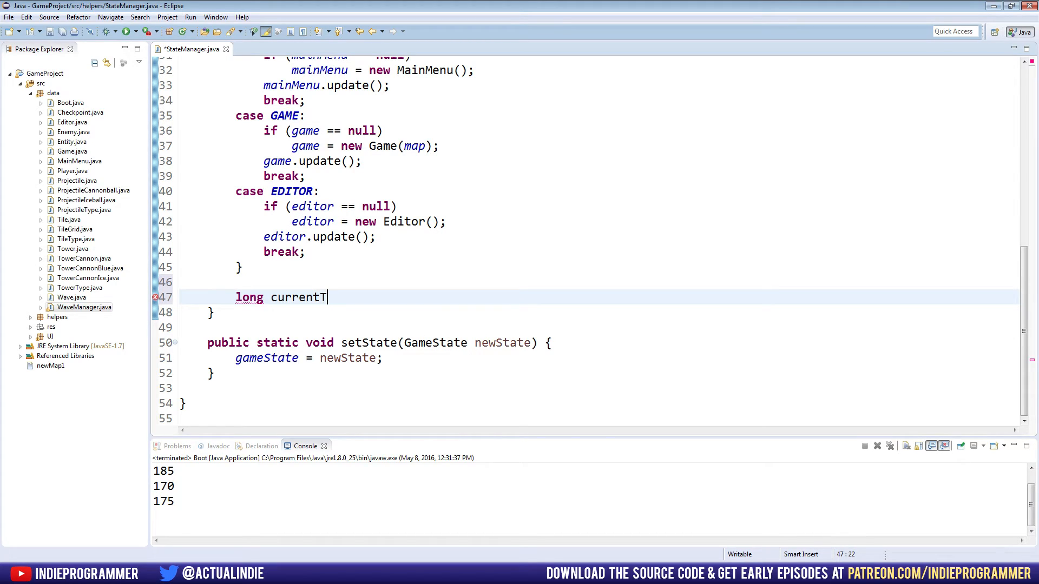
text(ime = S)
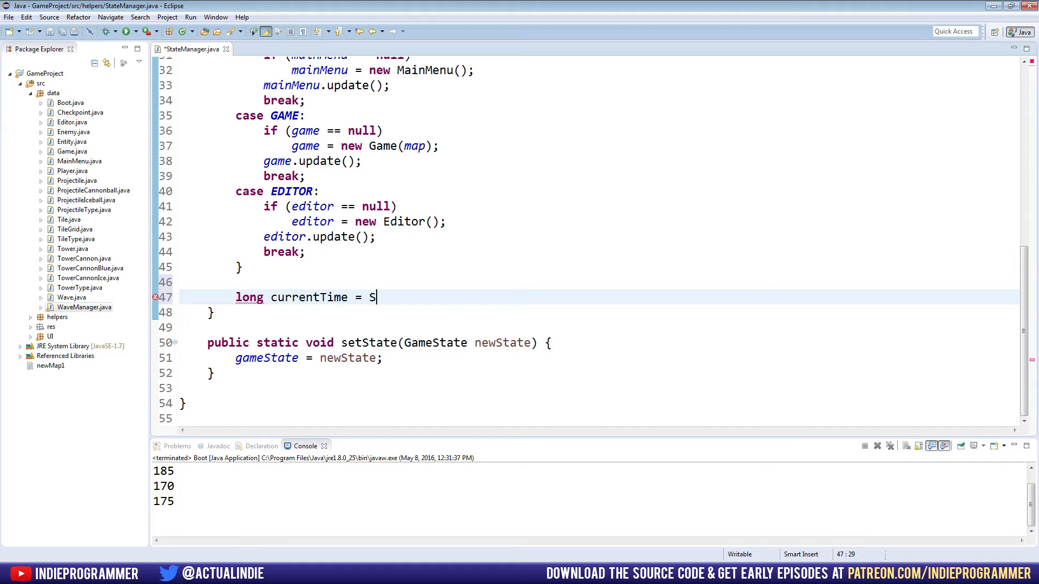
text(ystem.currentTimeMillis();)
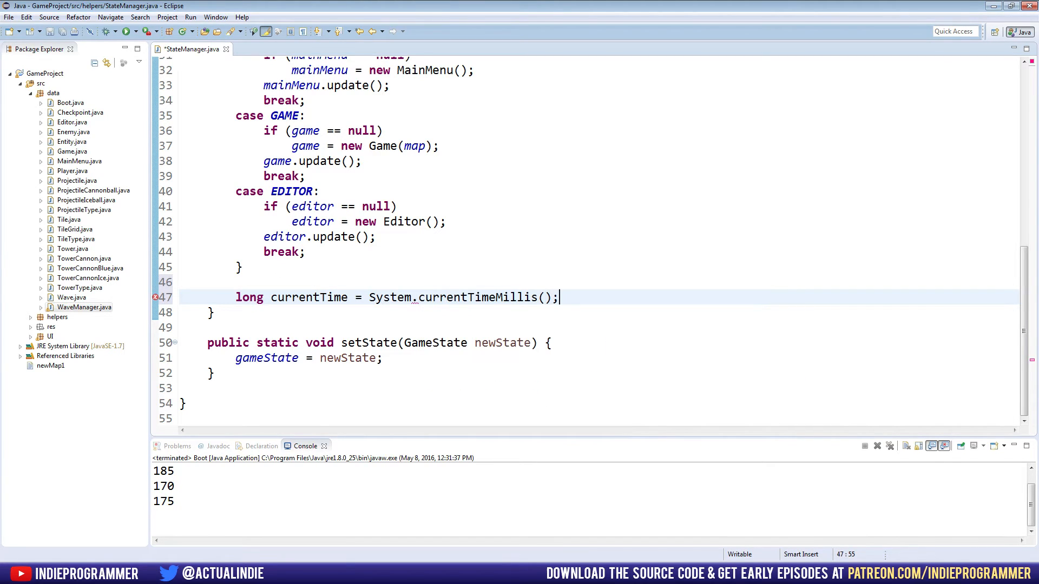
text(if (c)
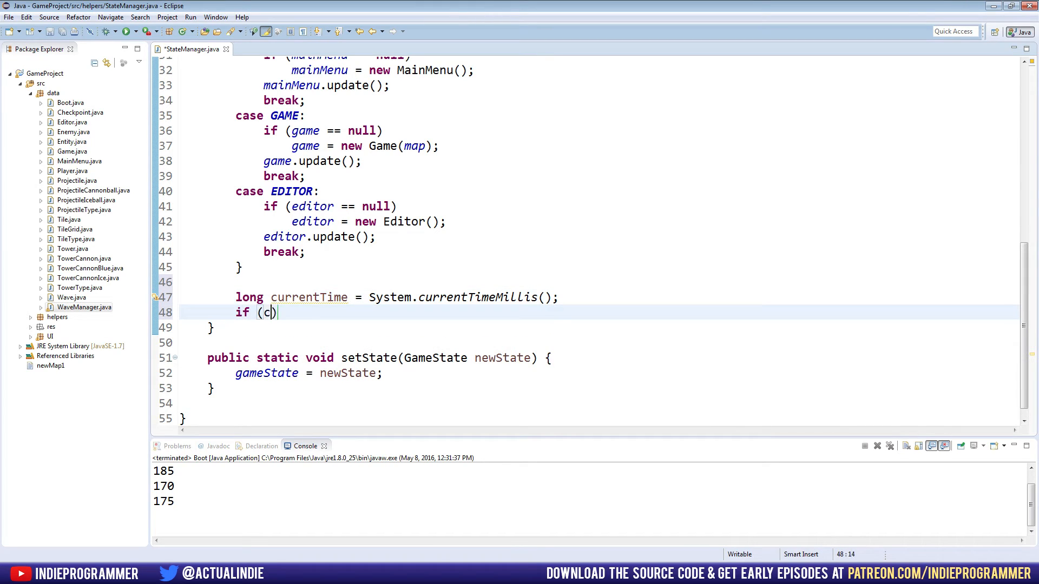
text(urrentTime)
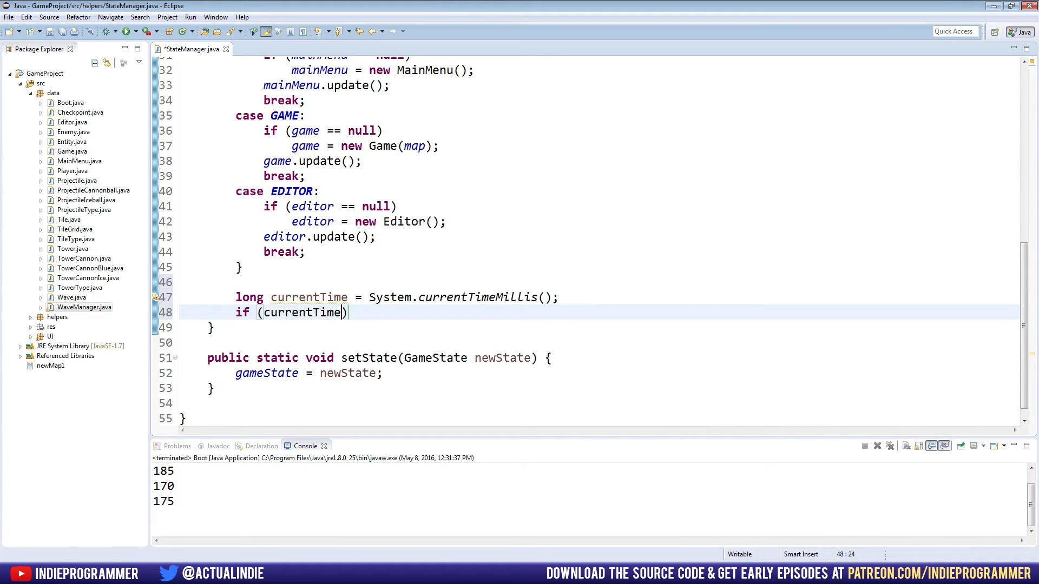
text(>)
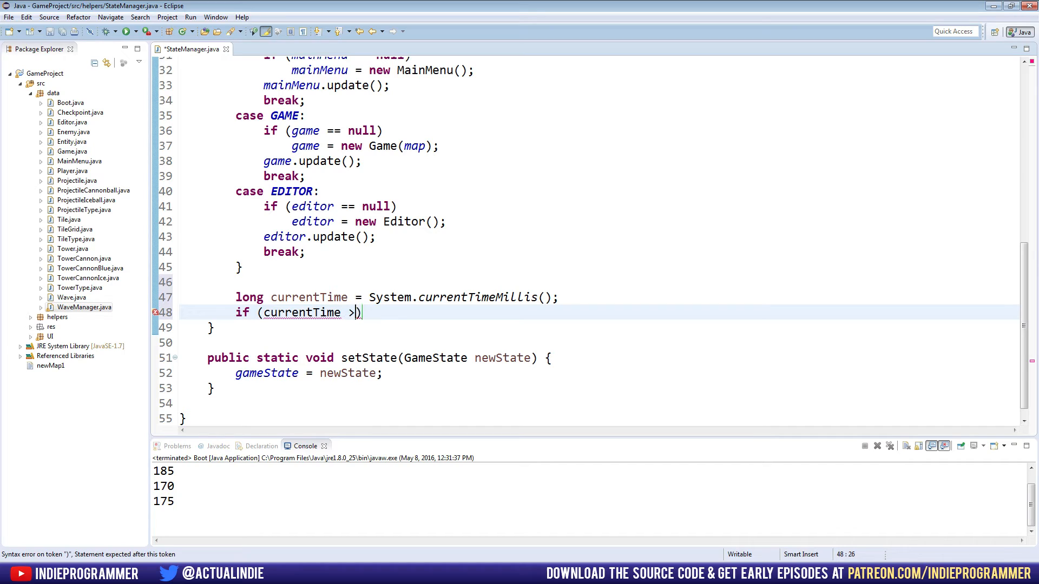
text(nextSecond)
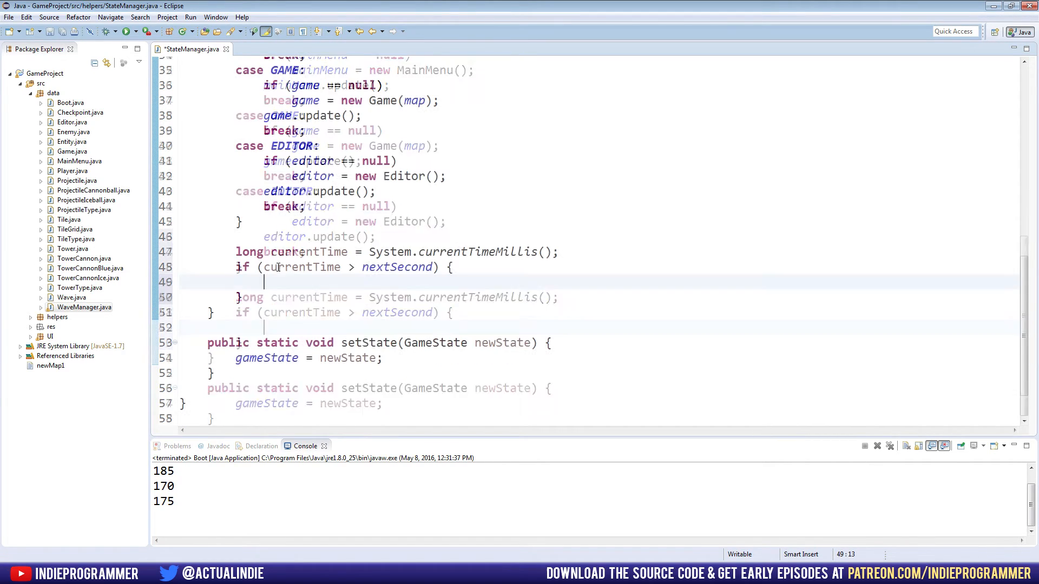
Inside the if, advance nextSecond by 1000, copy framesInCurrentSecond to framesInLastSecond and reset it to 0.
text(nextSe)
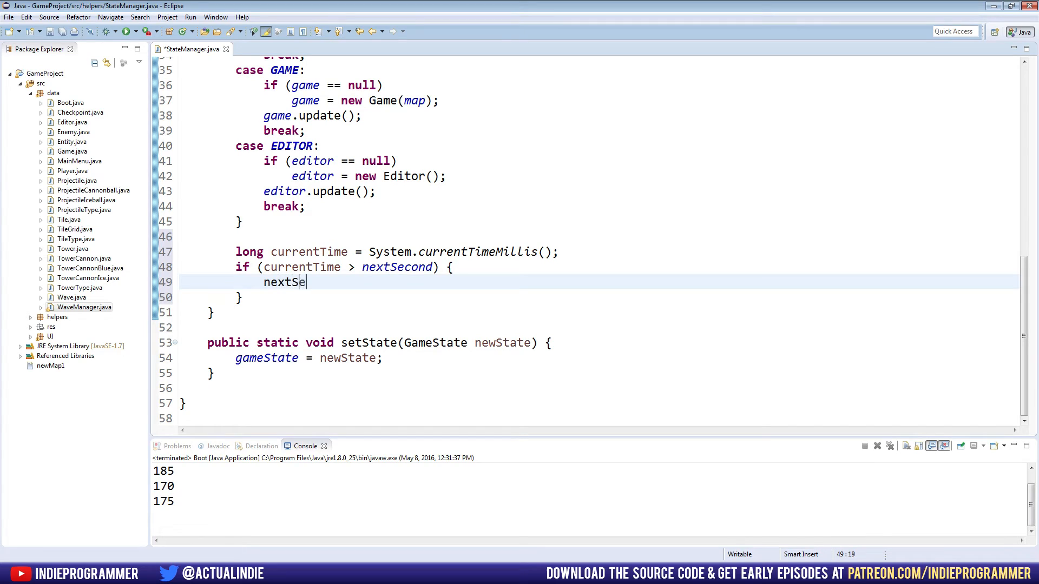
text(cond += 1000;)
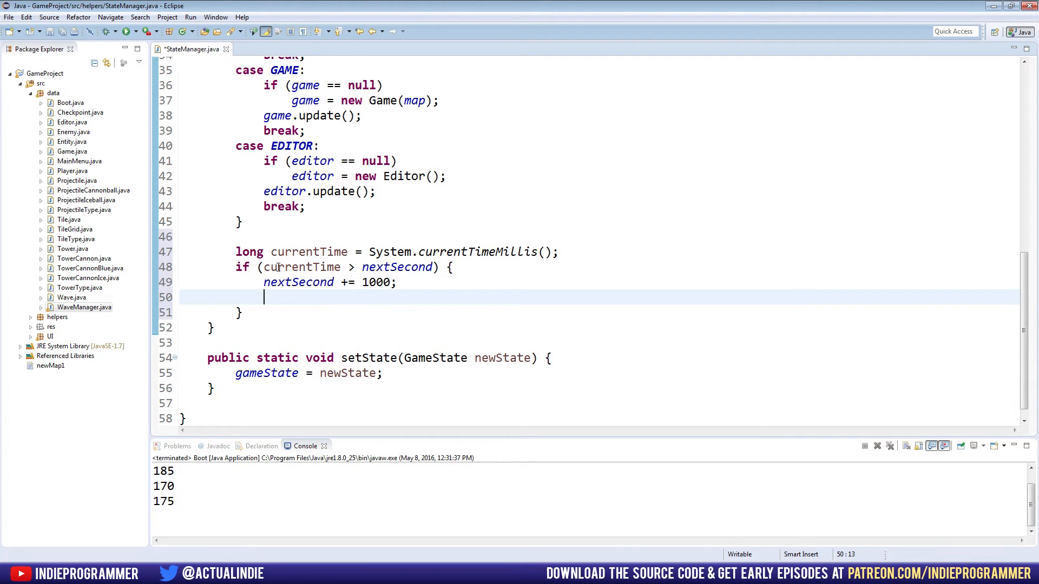
text(framesIn)
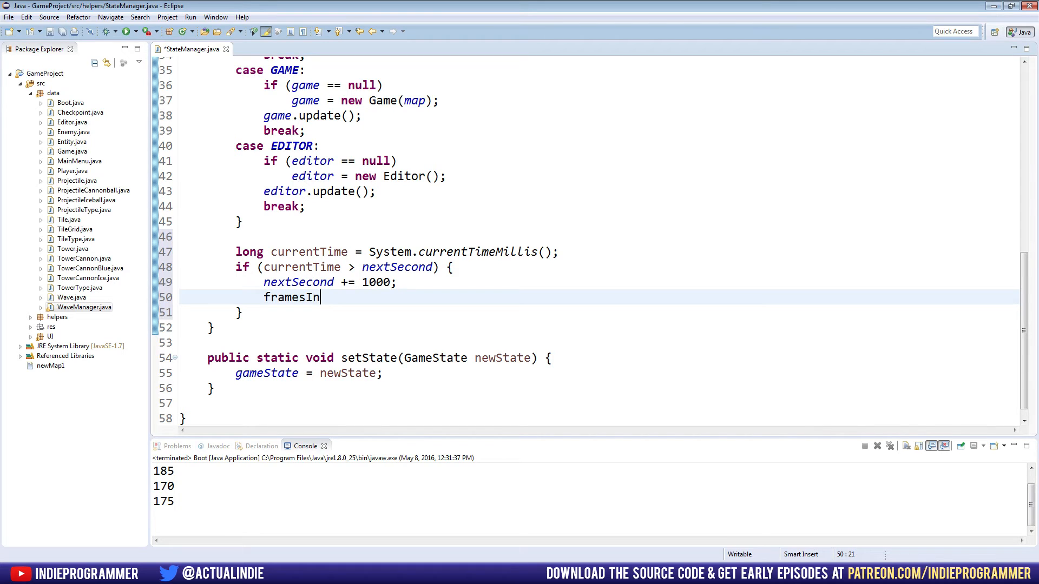
text(LastSecond)
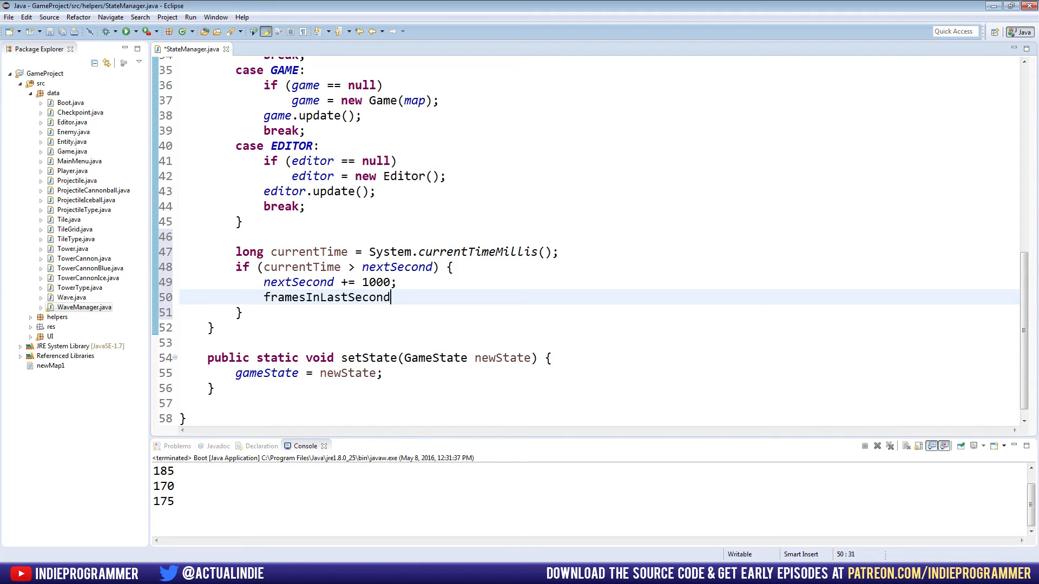
text(= framesI)
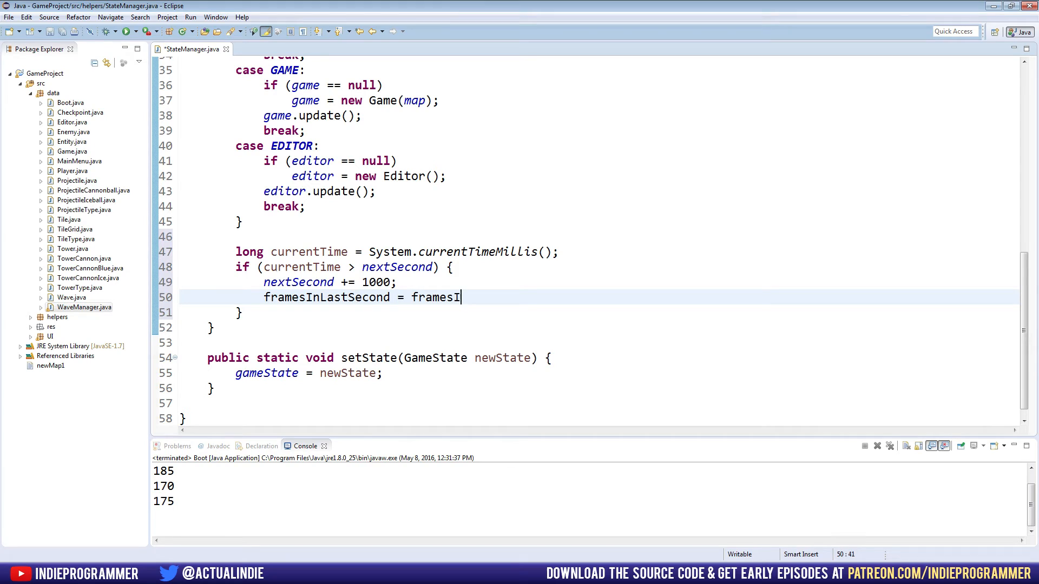
text(nCurrentSe)
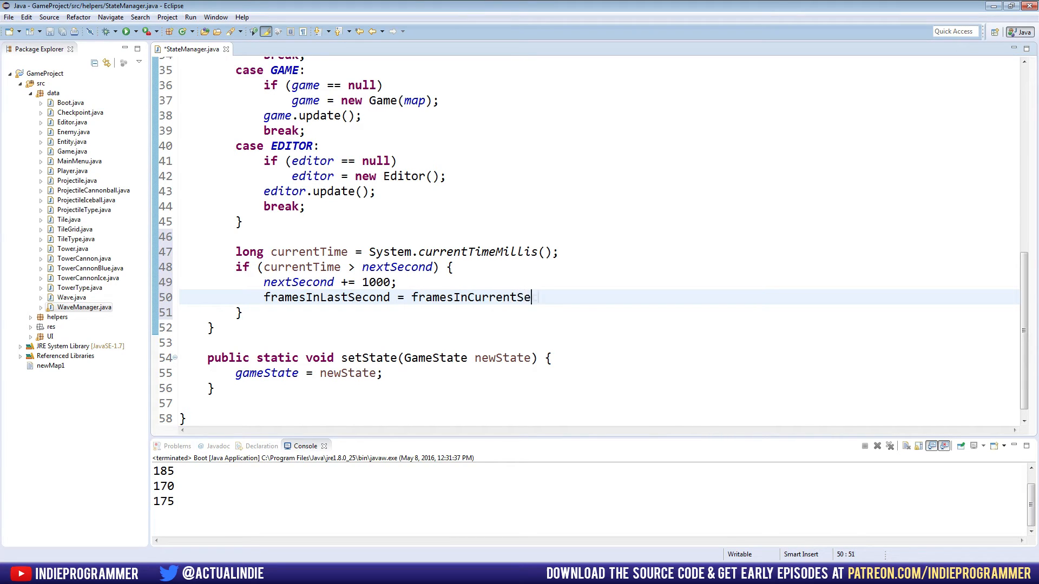
text(cond;)
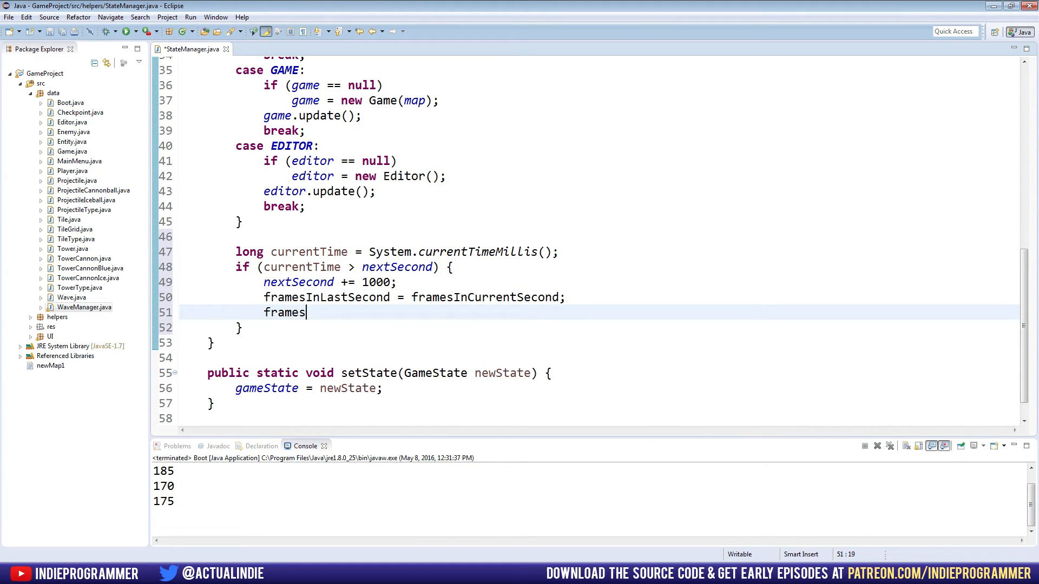
text(InCurrentS)
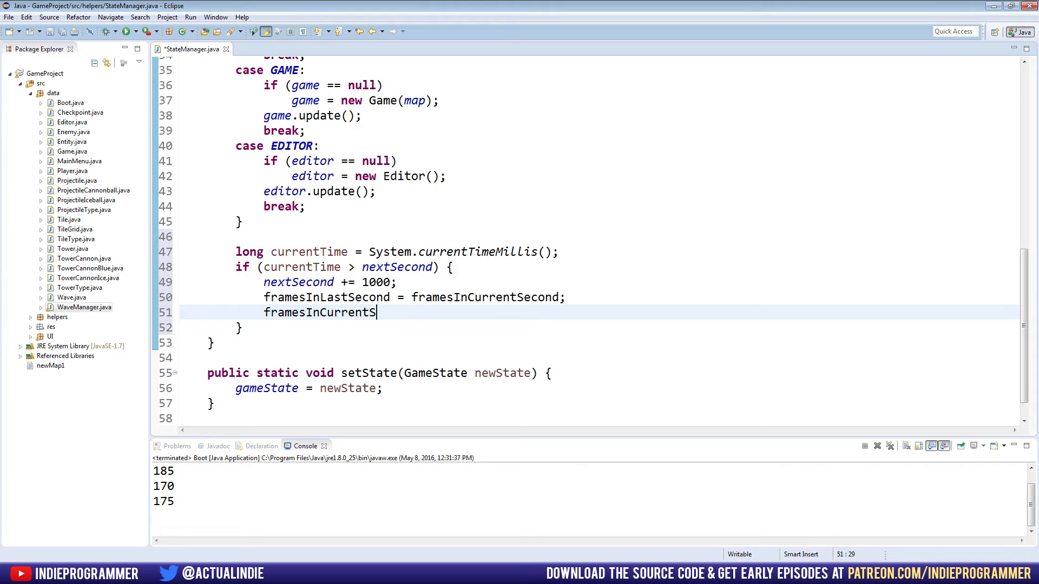
text(econd = 0;)
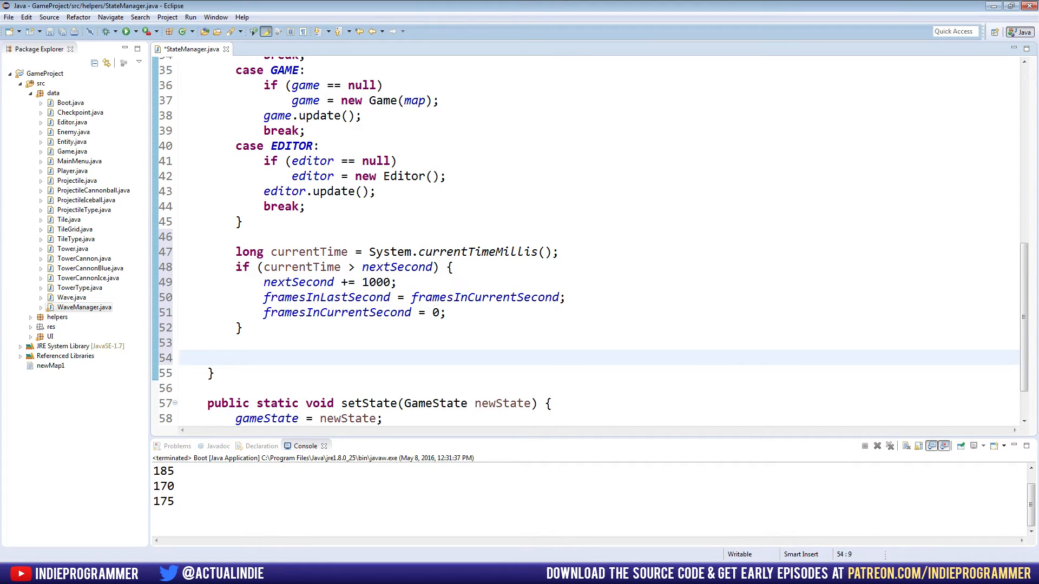
Increment framesInCurrentSecond after the if block and save the file.
text(frame)
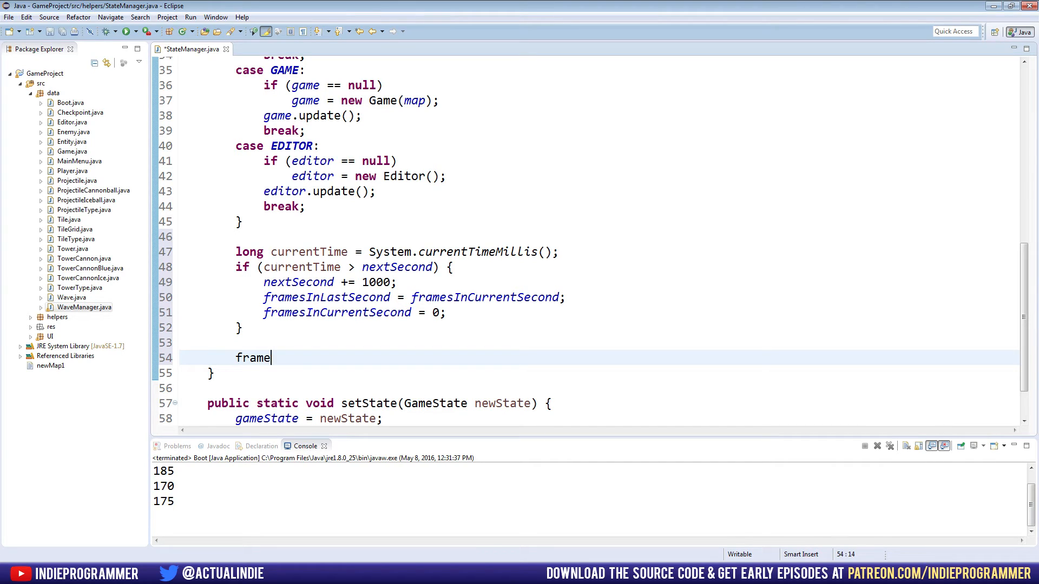
text(sInCurrentS)
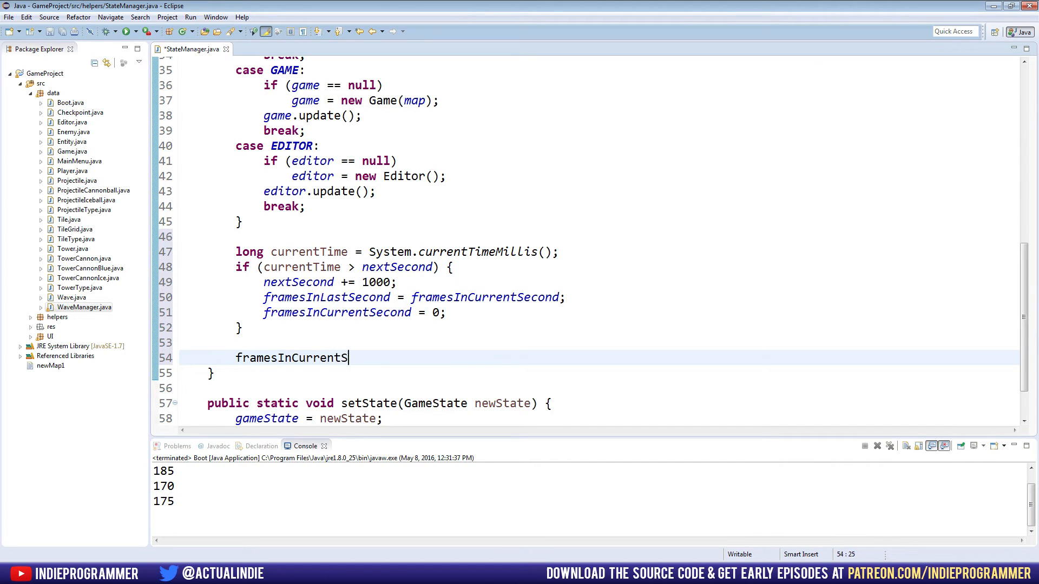
text(econd++)
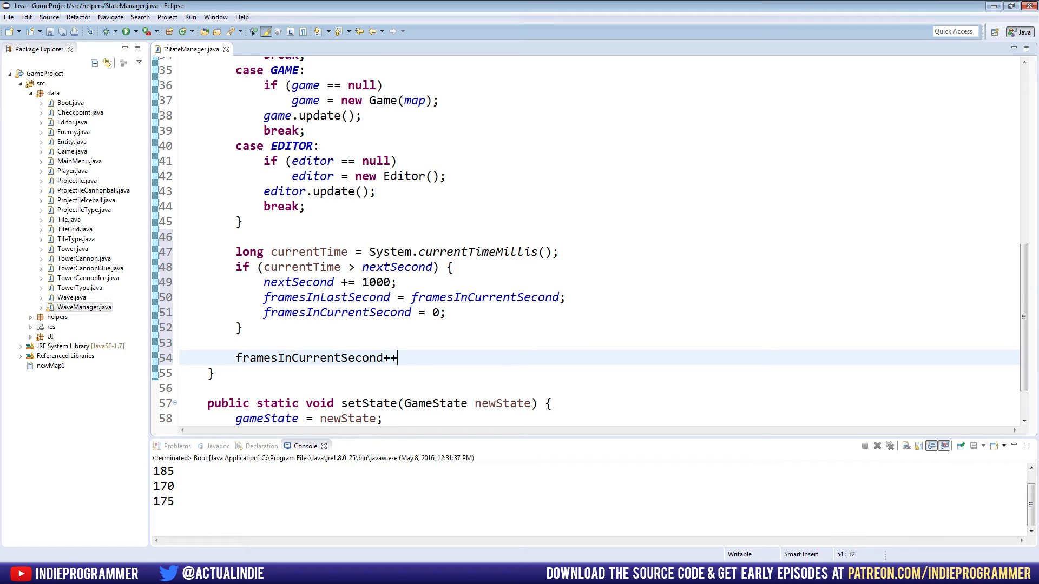
text(;)
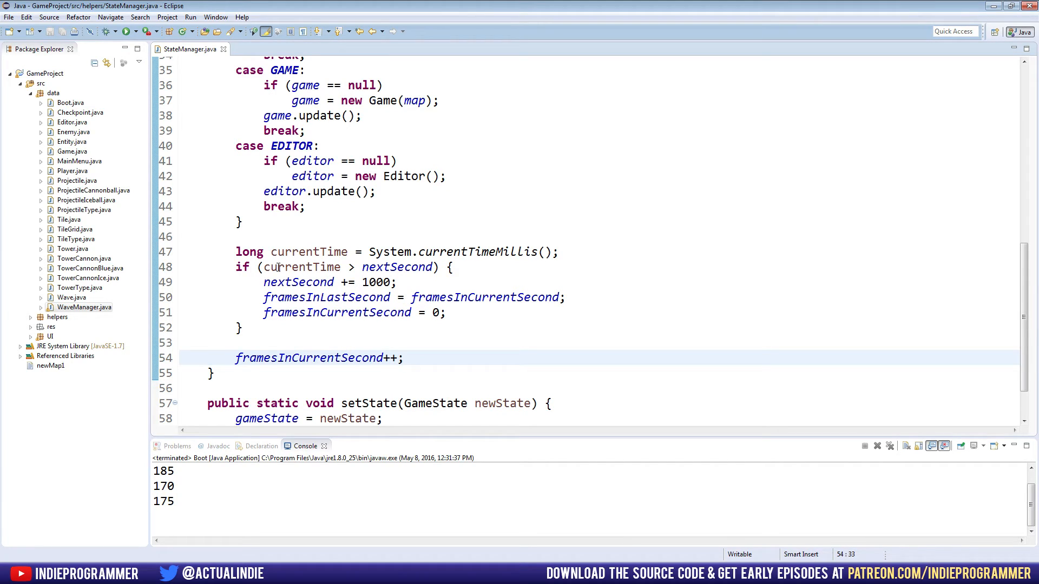
click(308, 252)
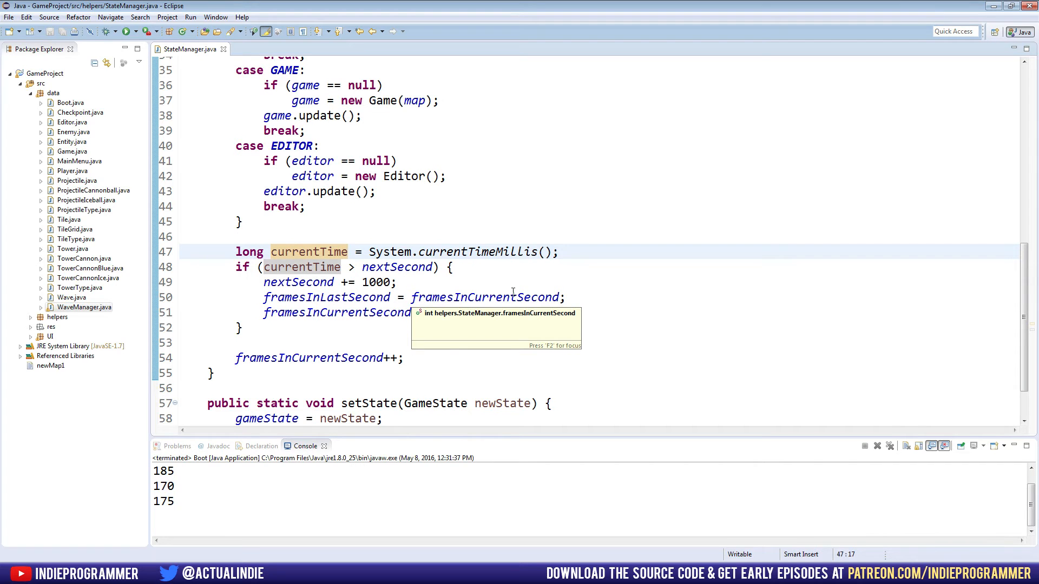
scroll(up, 3)
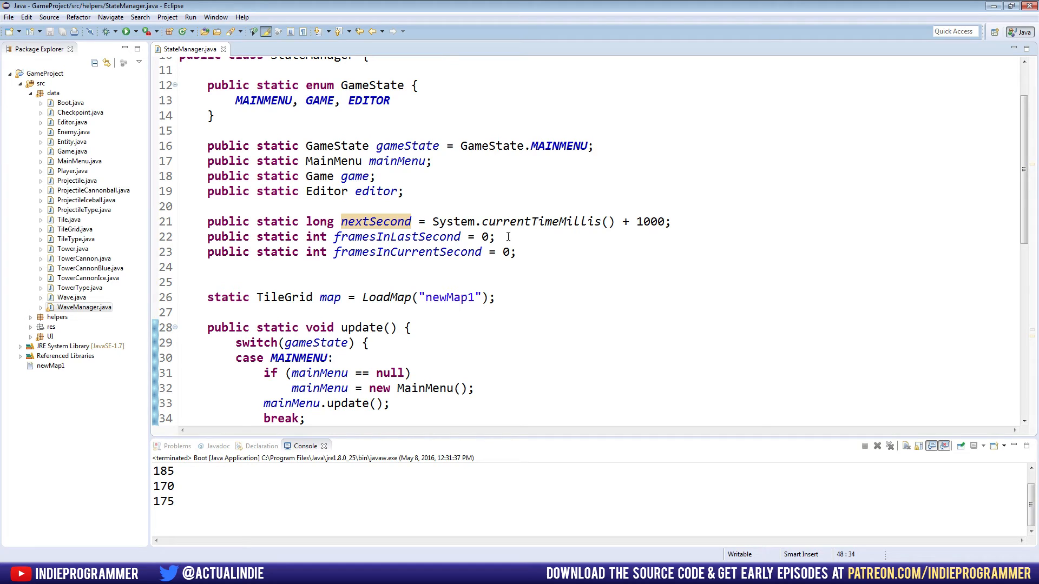
scroll(down, 3)
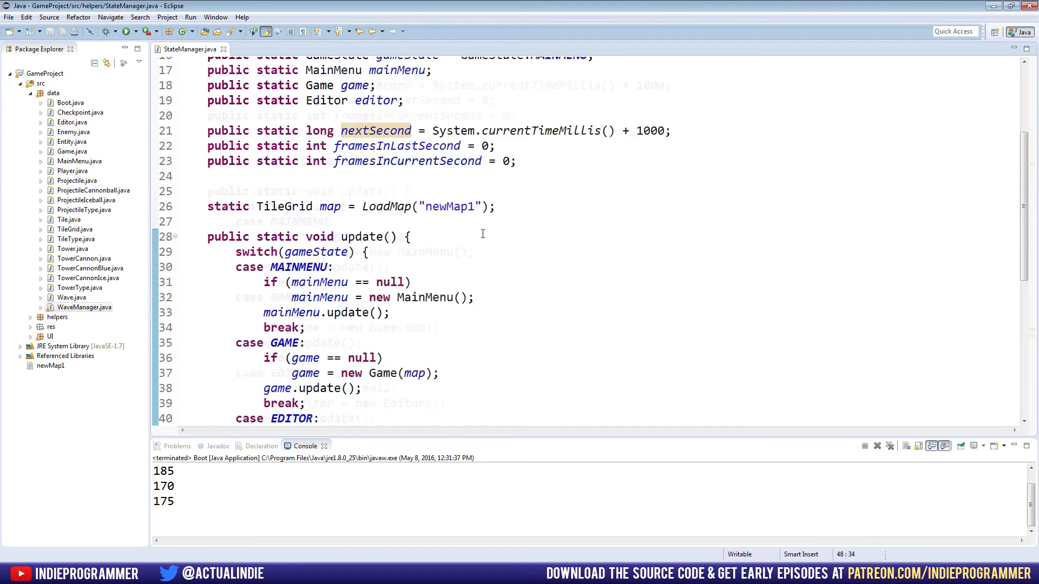
scroll(down, 3)
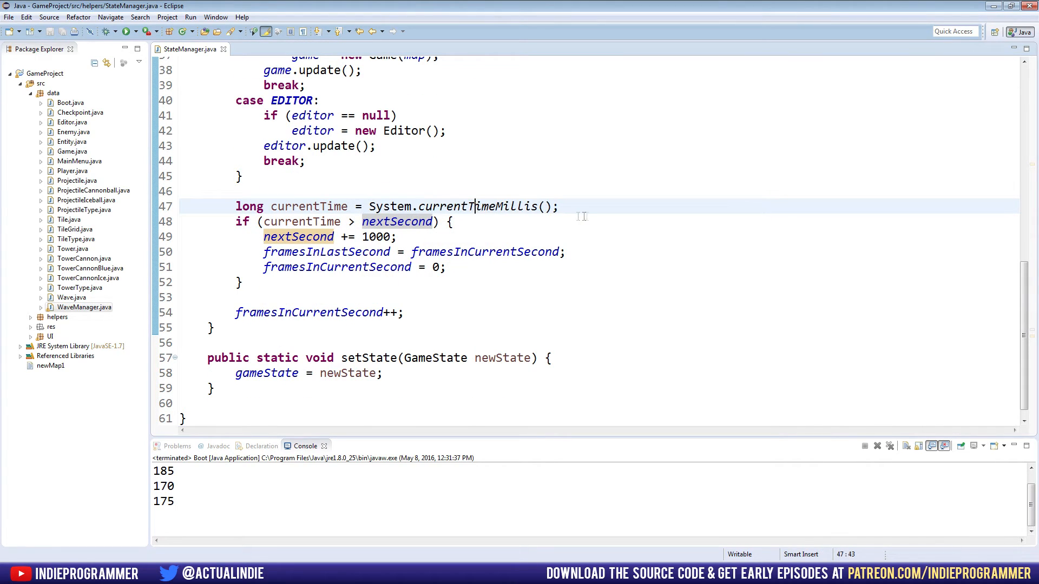
mouse_move(604, 223)
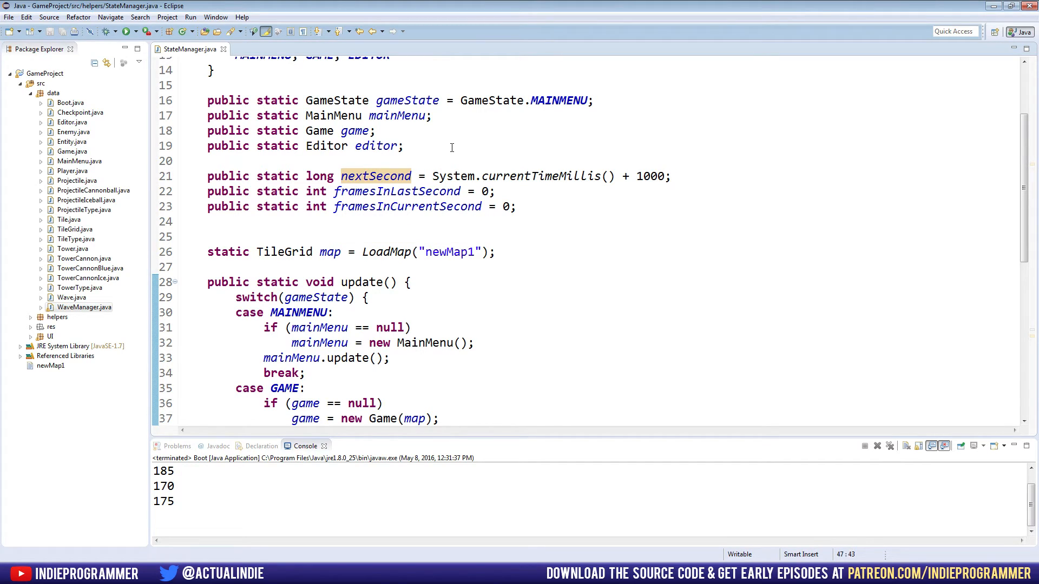
scroll(down, 3)
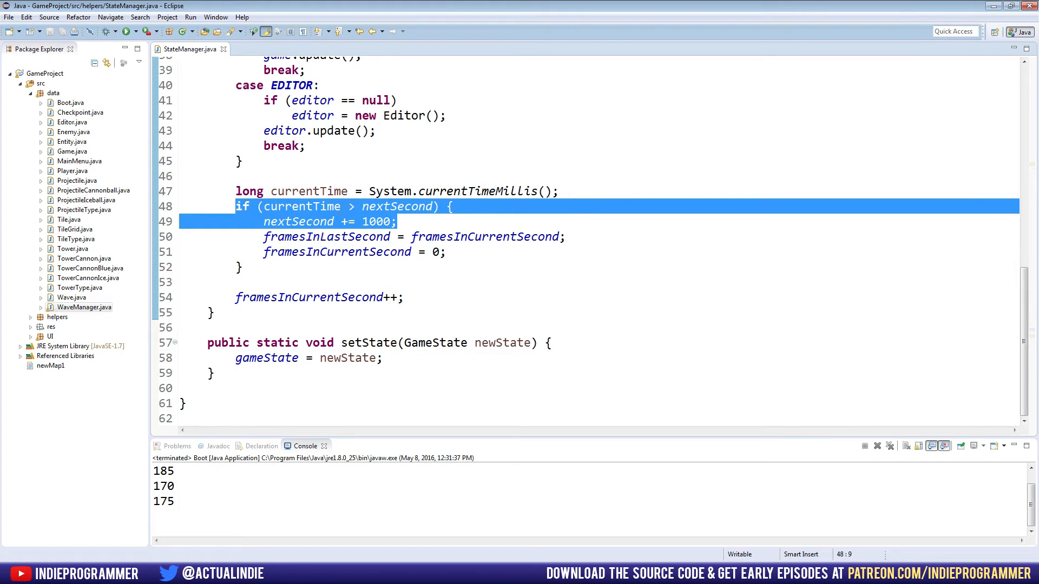
mouse_move(490, 190)
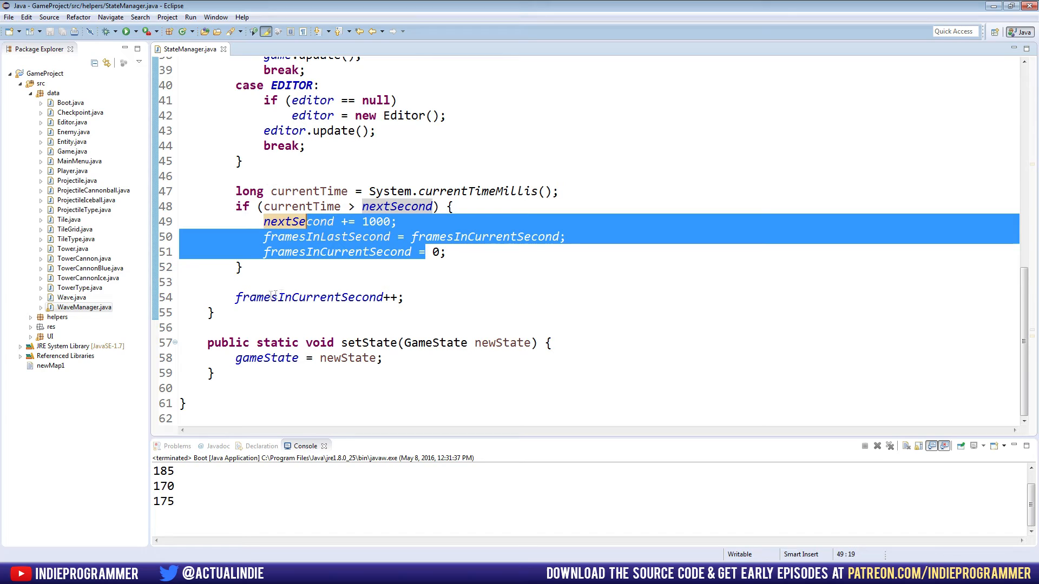
Run the game, watch it until the console logs Beginning Wave 1, then close the game window.
click(404, 296)
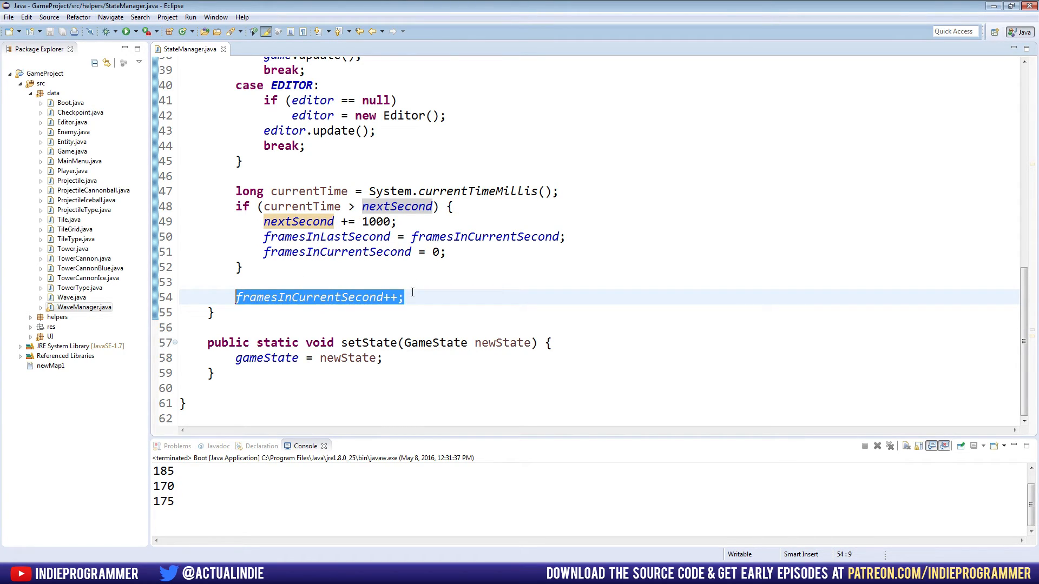
click(402, 296)
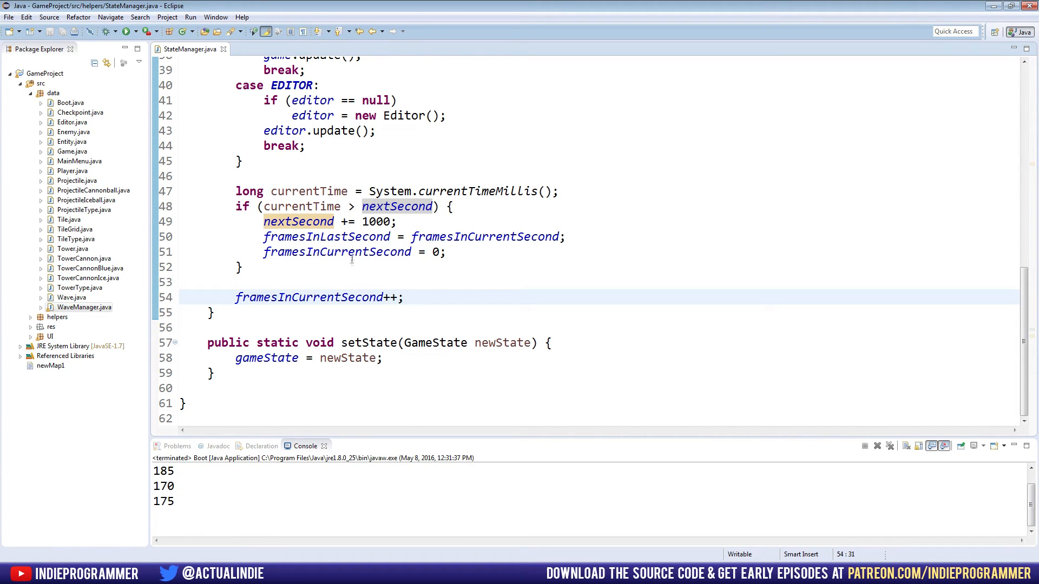
mouse_move(347, 232)
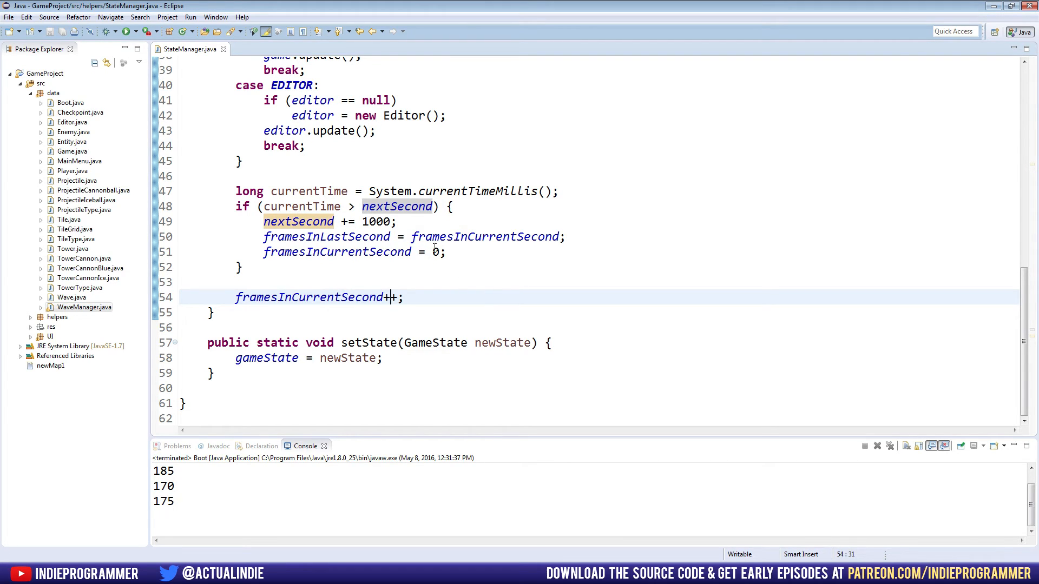
double_click(376, 220)
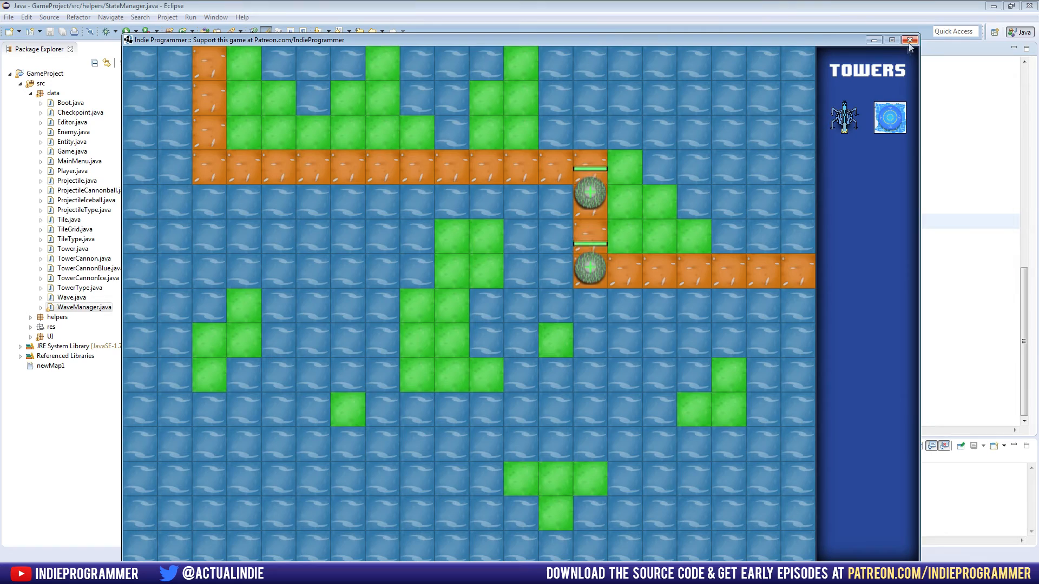
click(909, 40)
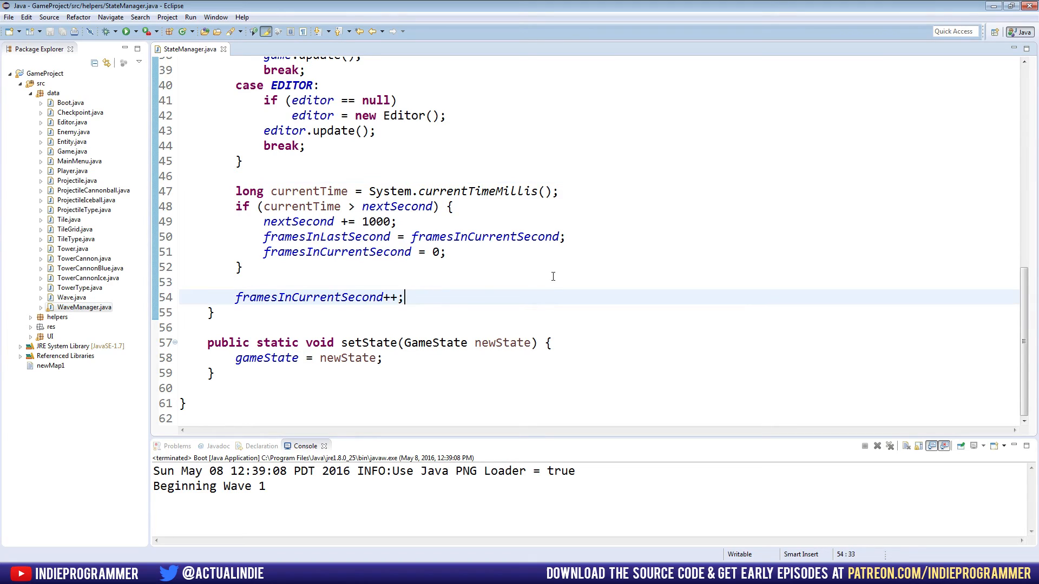
End update() with System.out.println(framesInLastSecond + " fps"); and save StateManager.
text(System.out.prin)
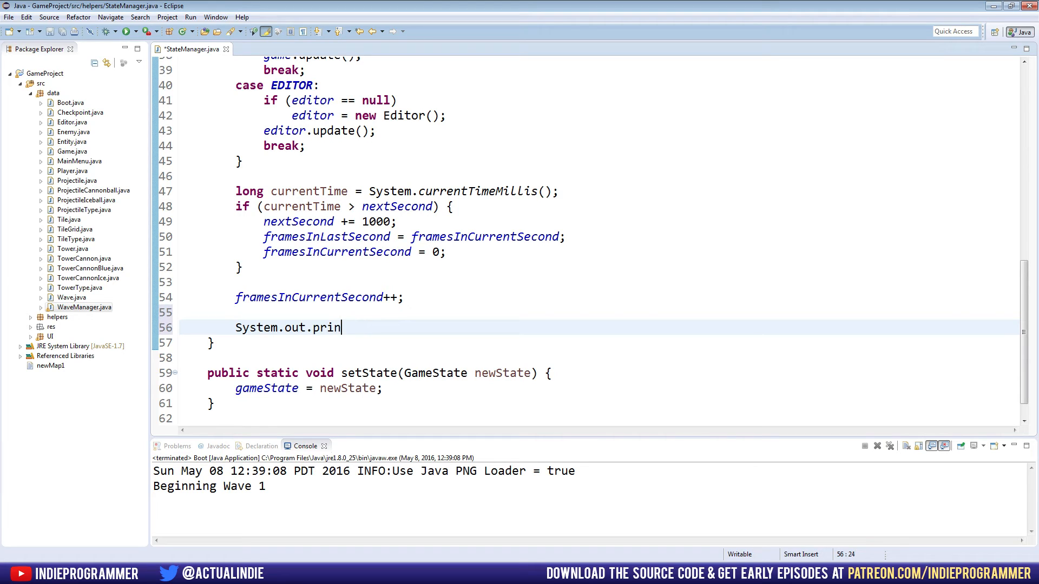
text(tln())
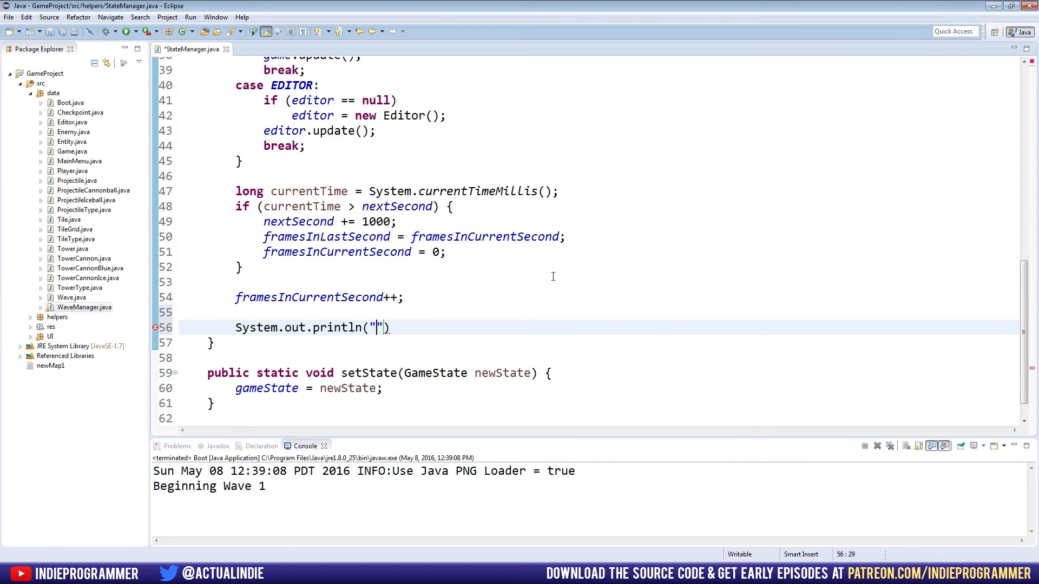
key(Backspace)
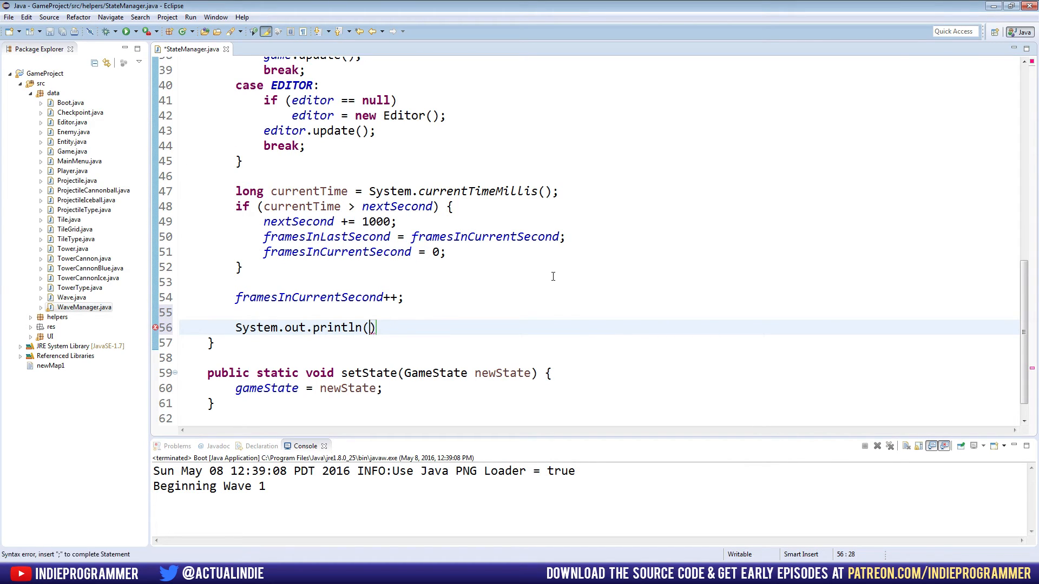
text(fra)
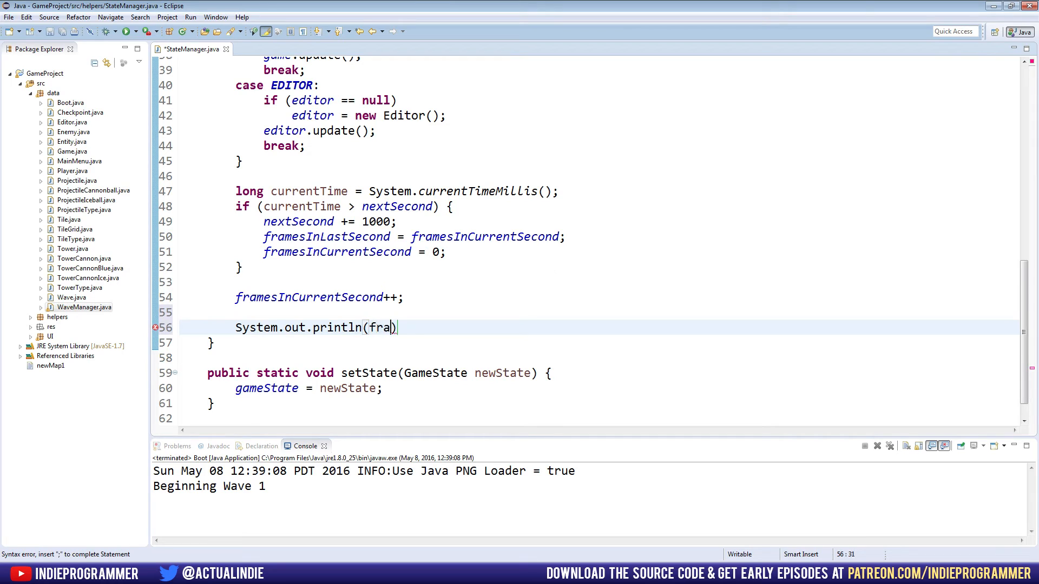
text(mes)
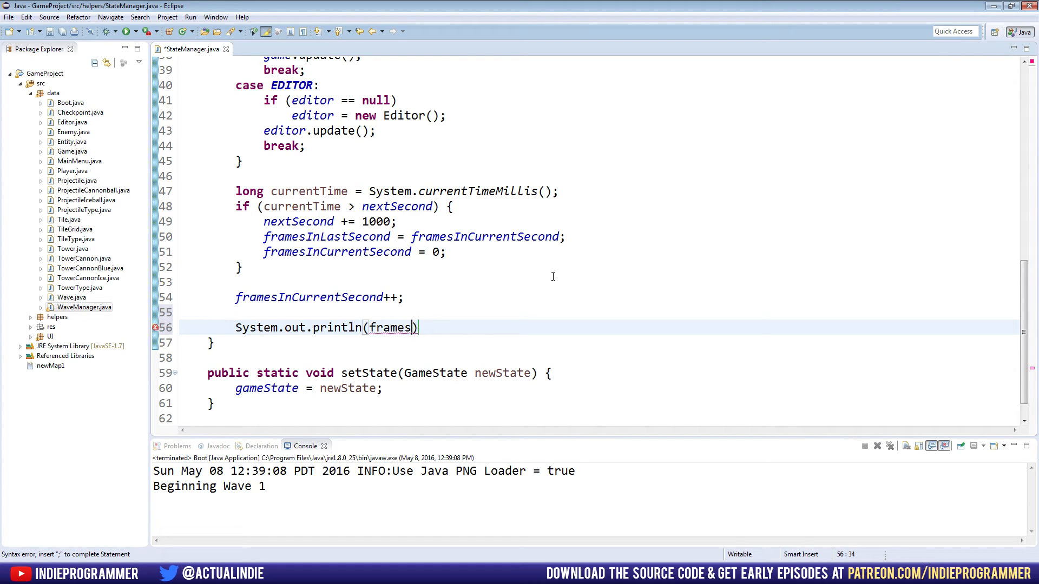
text(InLastS)
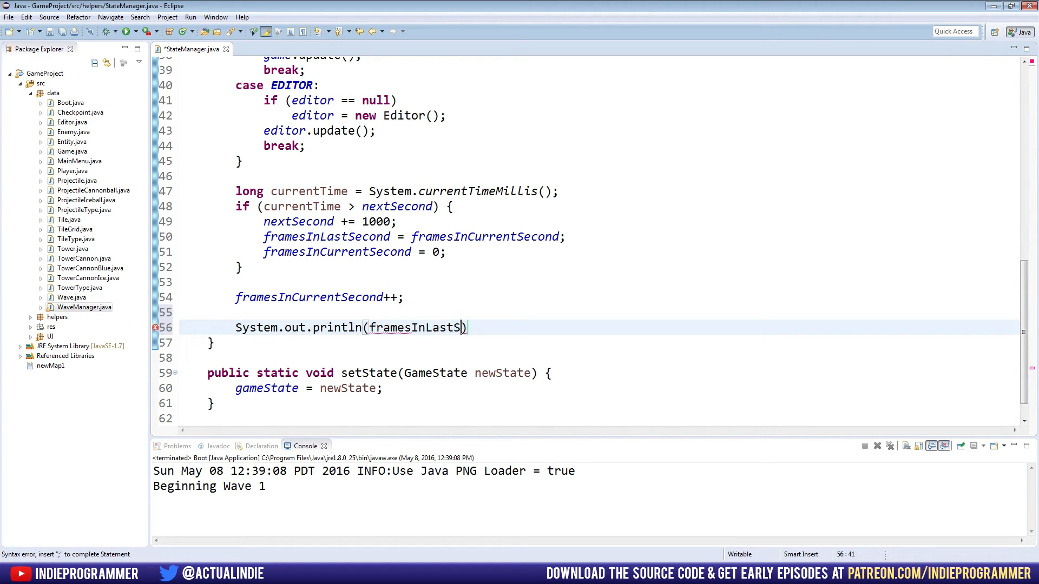
text(econd +)
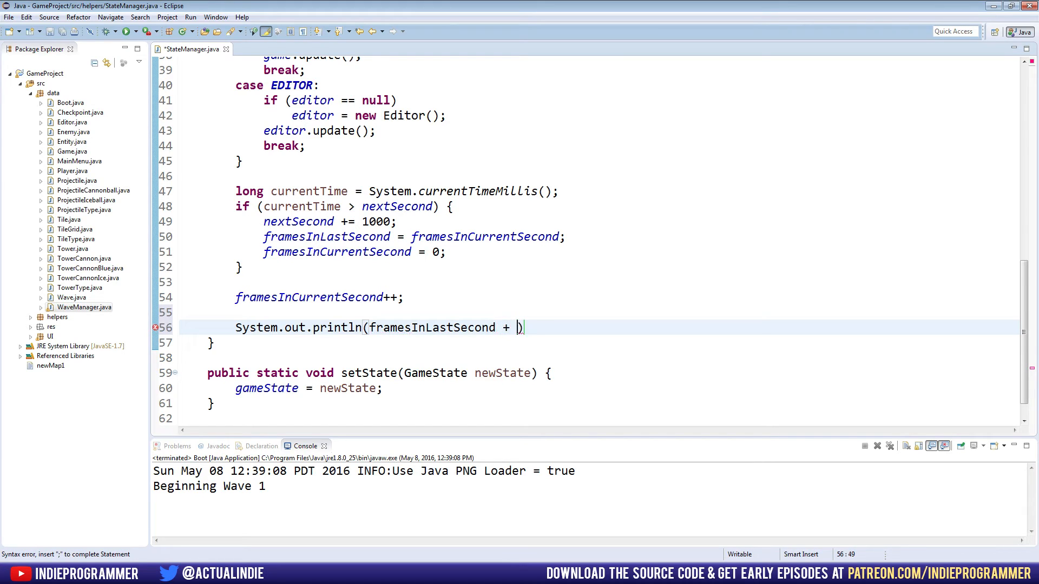
text(" fps")
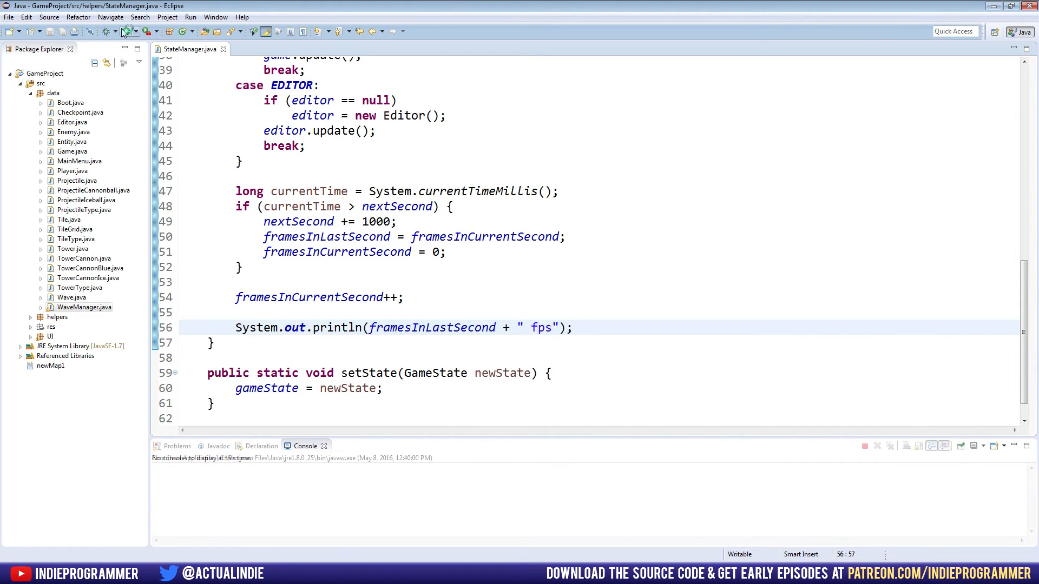
Launch the game to see 60 fps printed in the console, then close the game window.
click(131, 32)
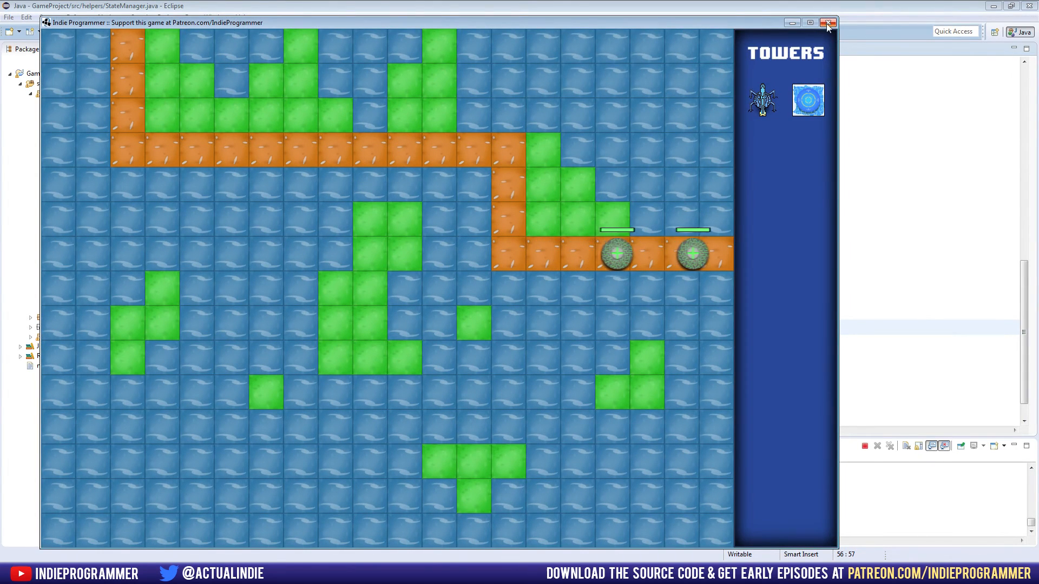
click(827, 22)
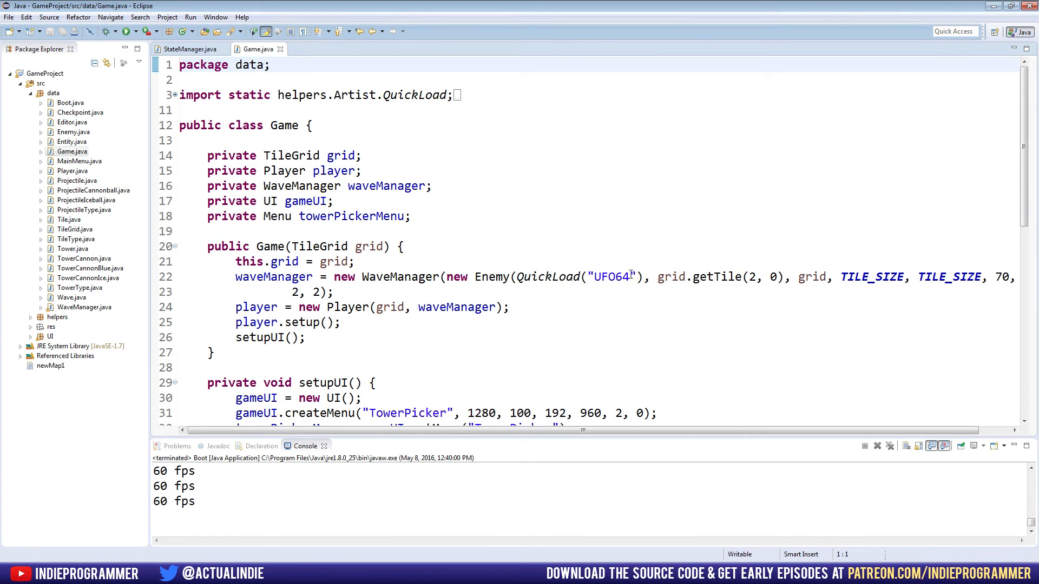
In Game.java replace the UFO64 enemy texture name in QuickLoad with enemyFloating_1.
click(636, 276)
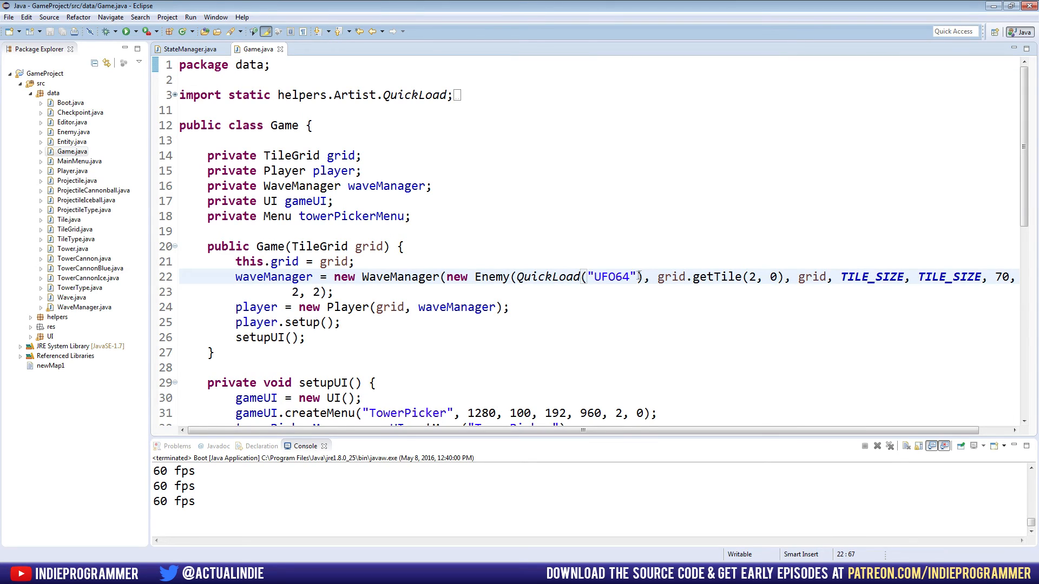
double_click(610, 277)
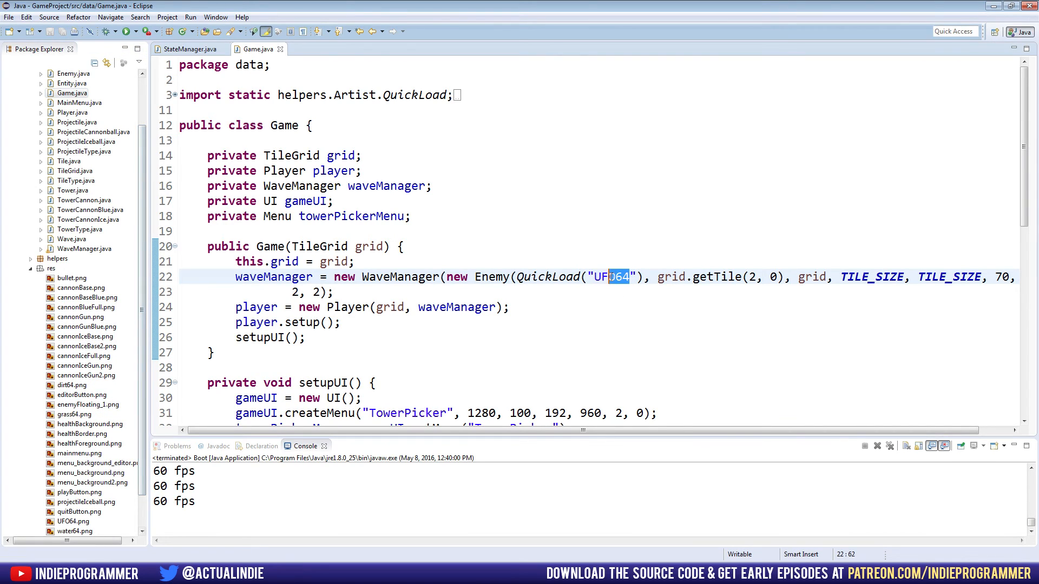
text(enemy)
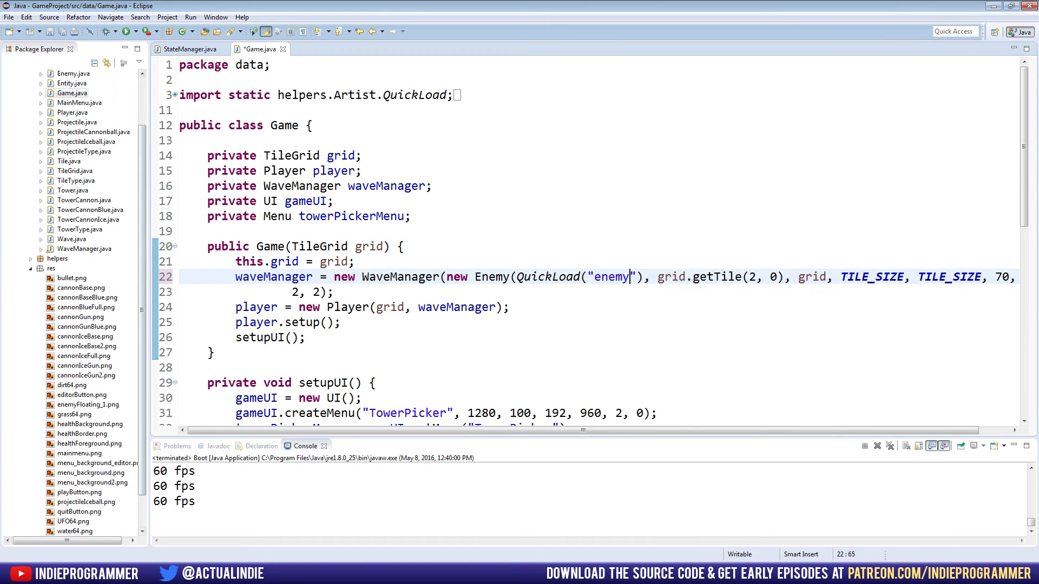
text(Floating)
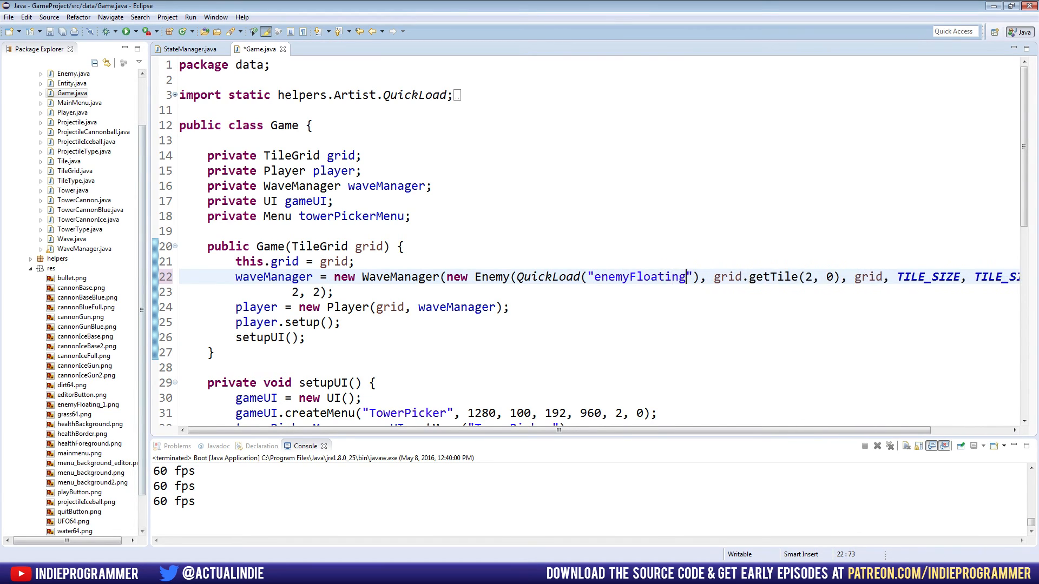
text(_1)
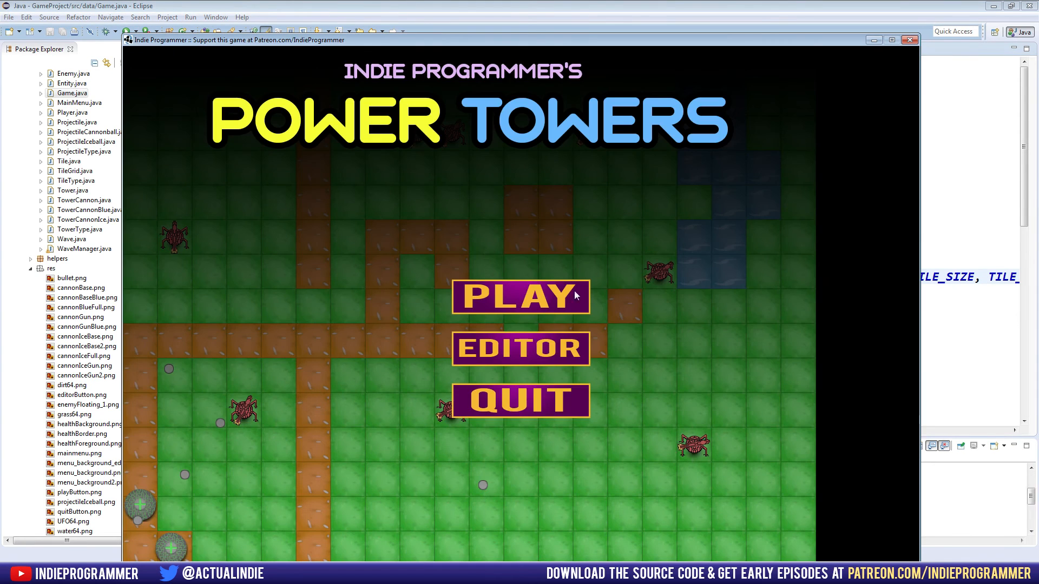
Start a match from the main menu so enemies use the new floating sprite.
click(521, 297)
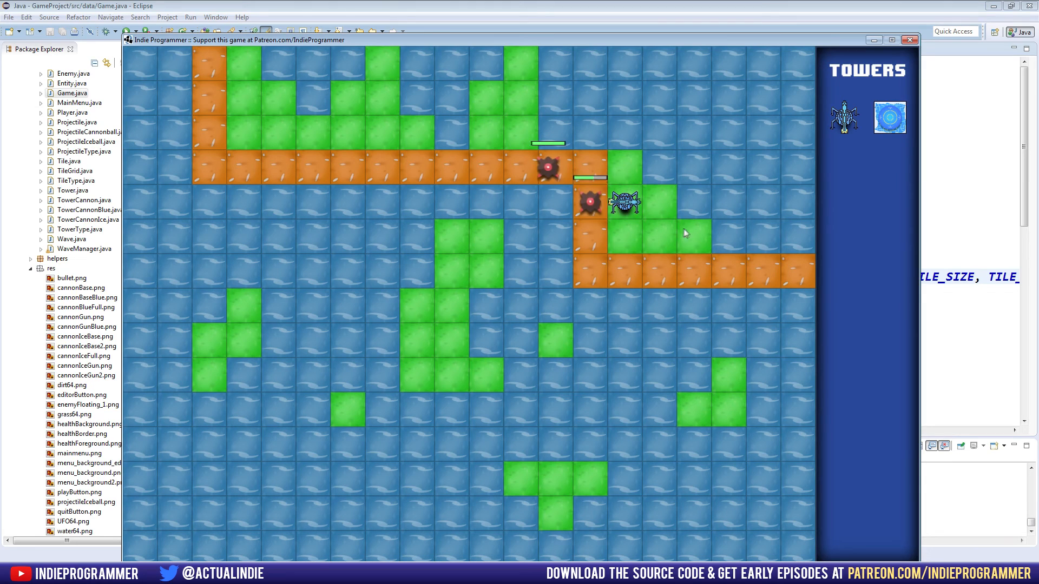
mouse_move(759, 209)
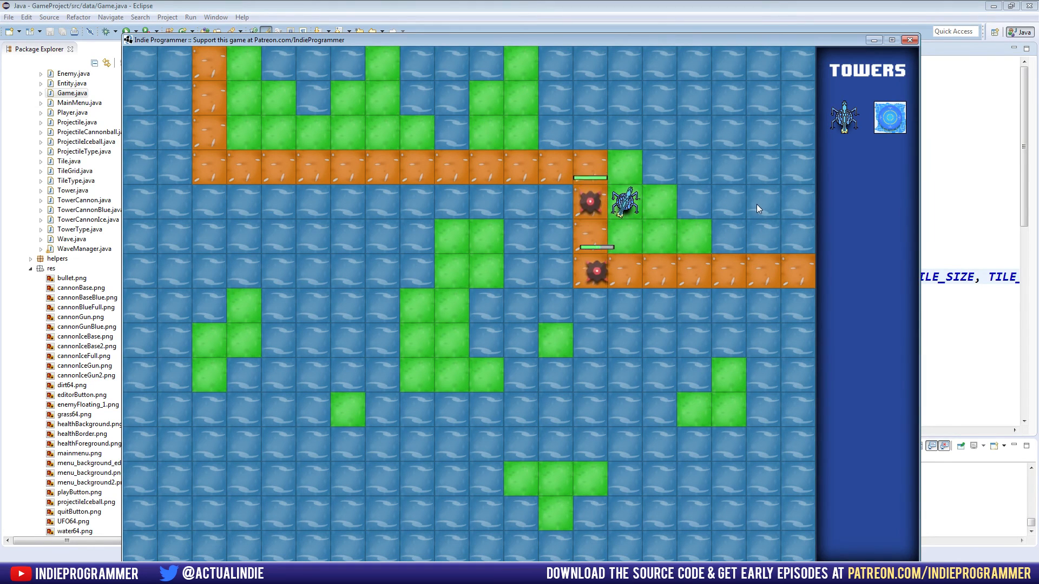